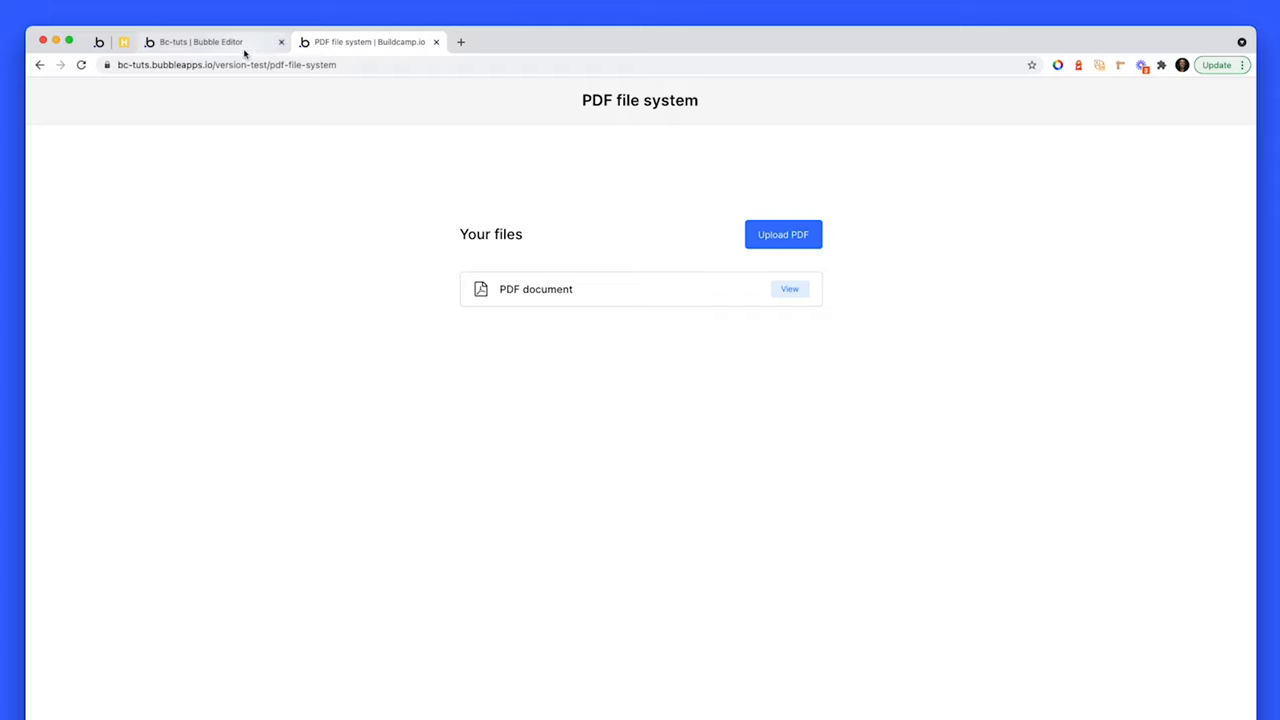
Inspect the Upload PDF uploader's settings in the Bubble editor's design view
click(200, 42)
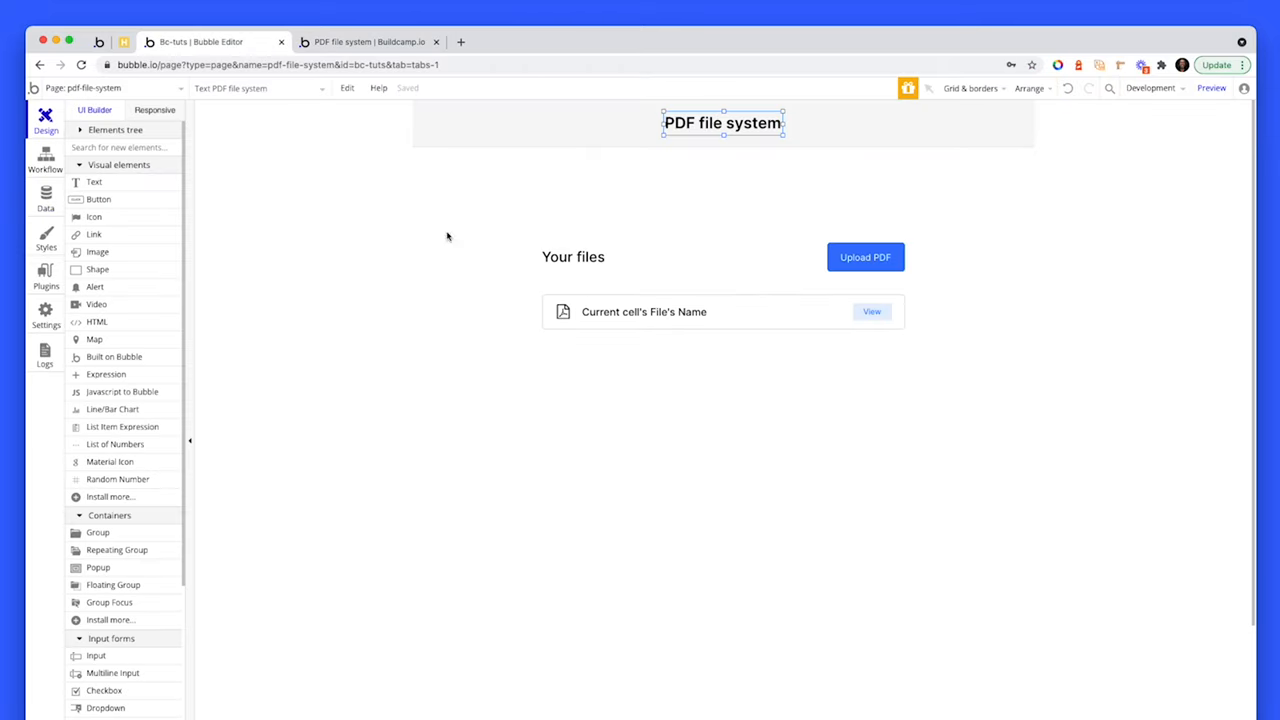
click(864, 256)
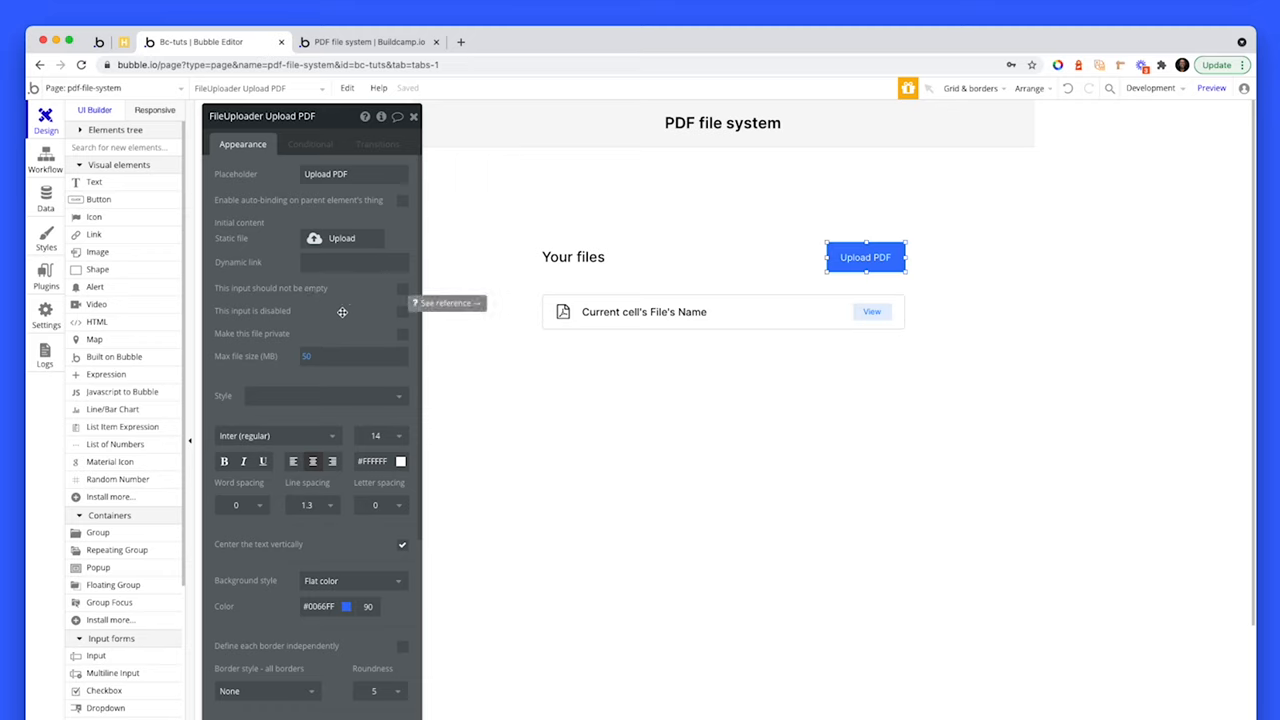
mouse_move(342, 312)
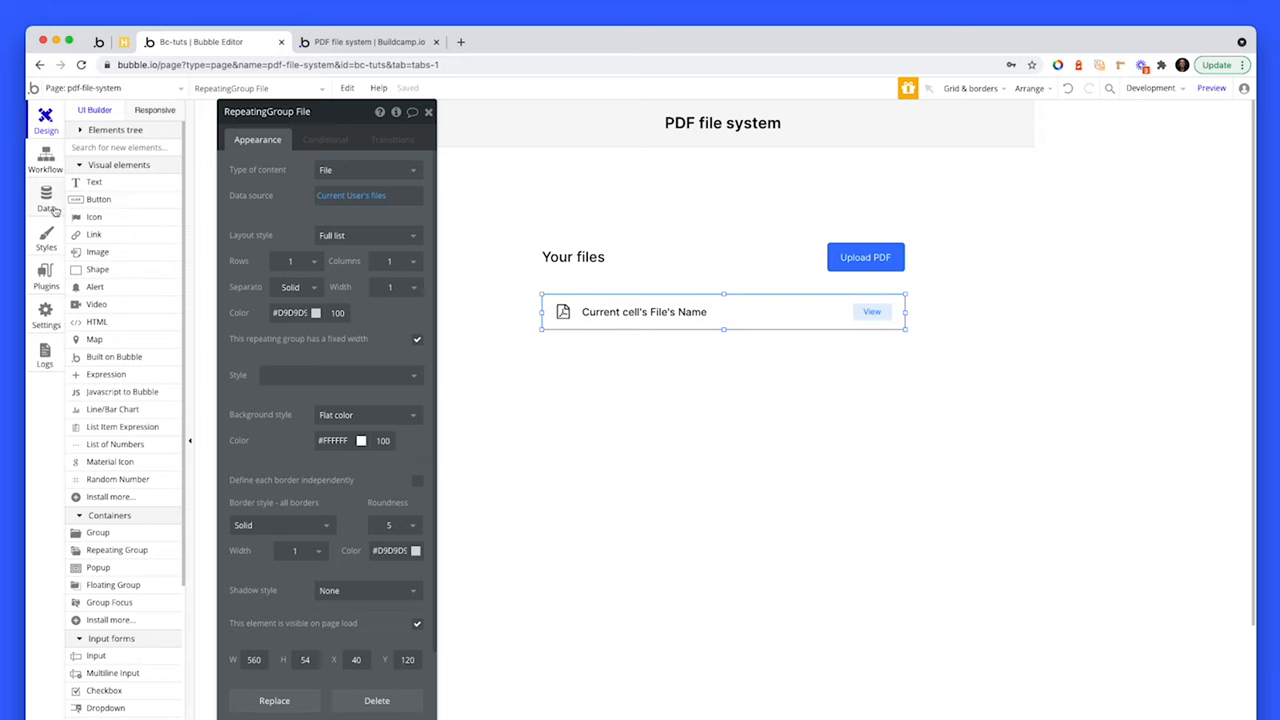
View the File data type's fields: a file field and a Name text field
click(44, 196)
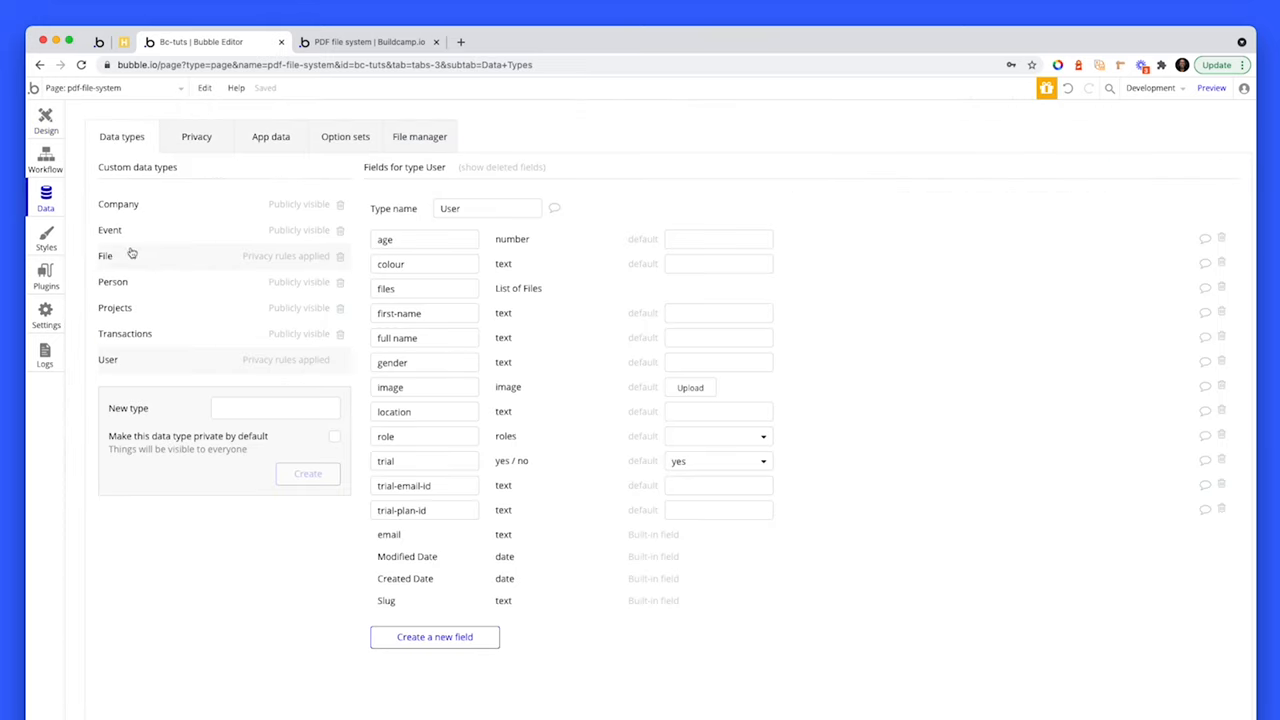
click(104, 256)
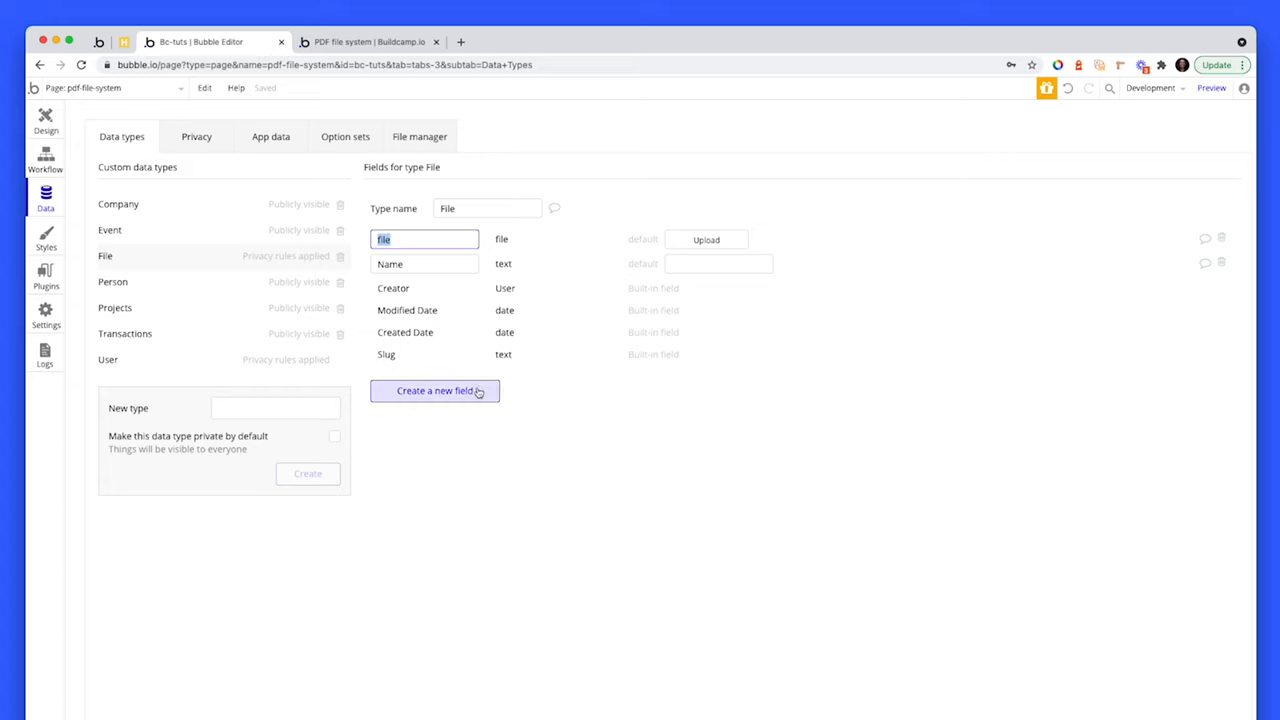
mouse_move(504, 250)
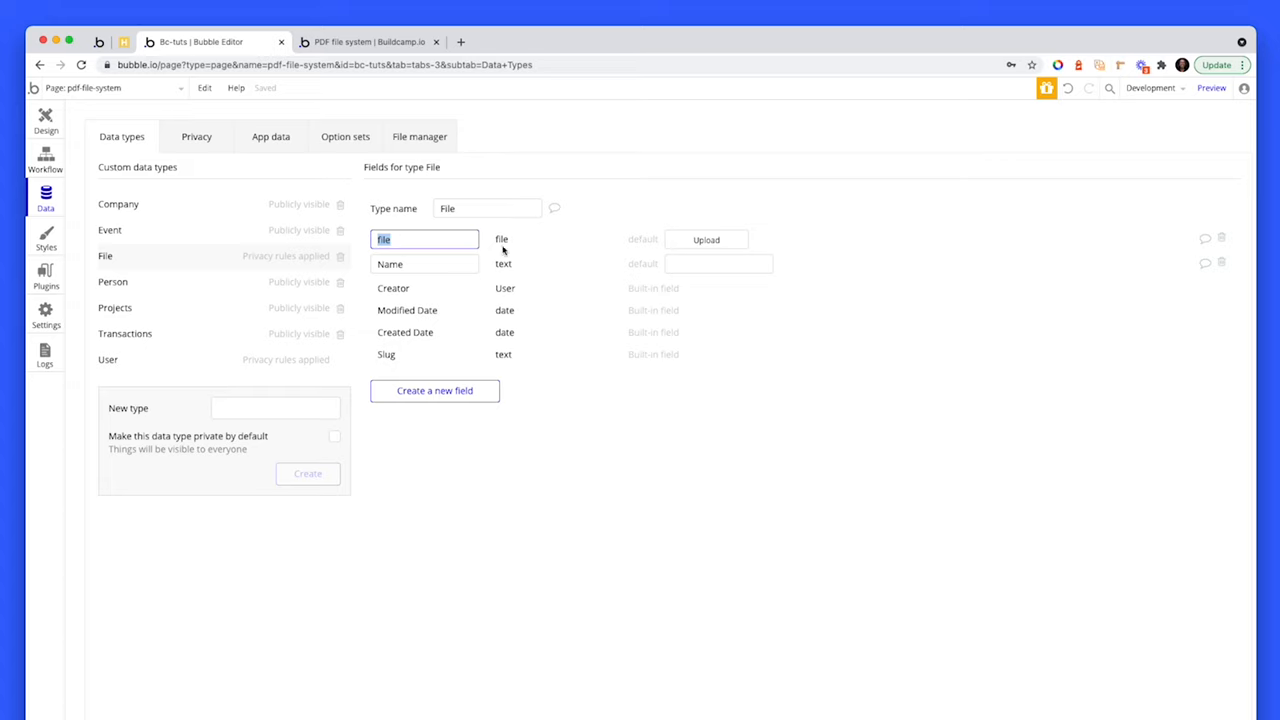
click(424, 238)
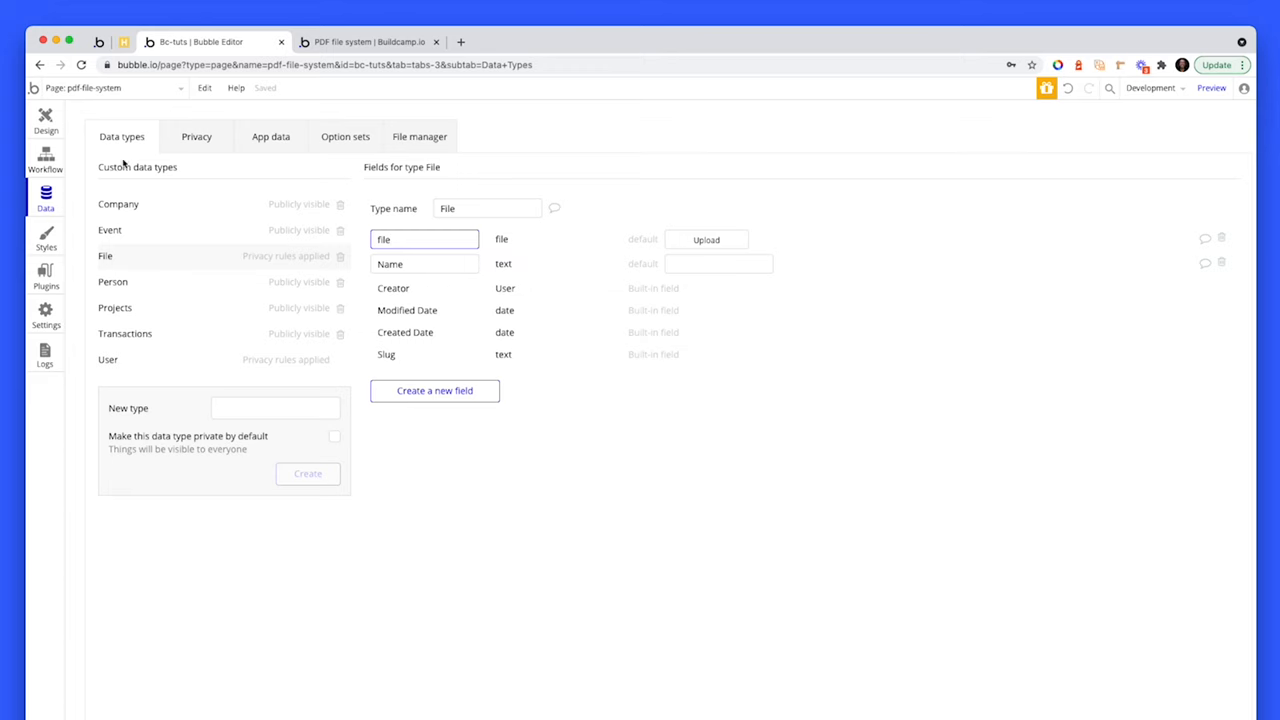
Inspect the list row's PDF icon, file name text and View link settings
click(46, 120)
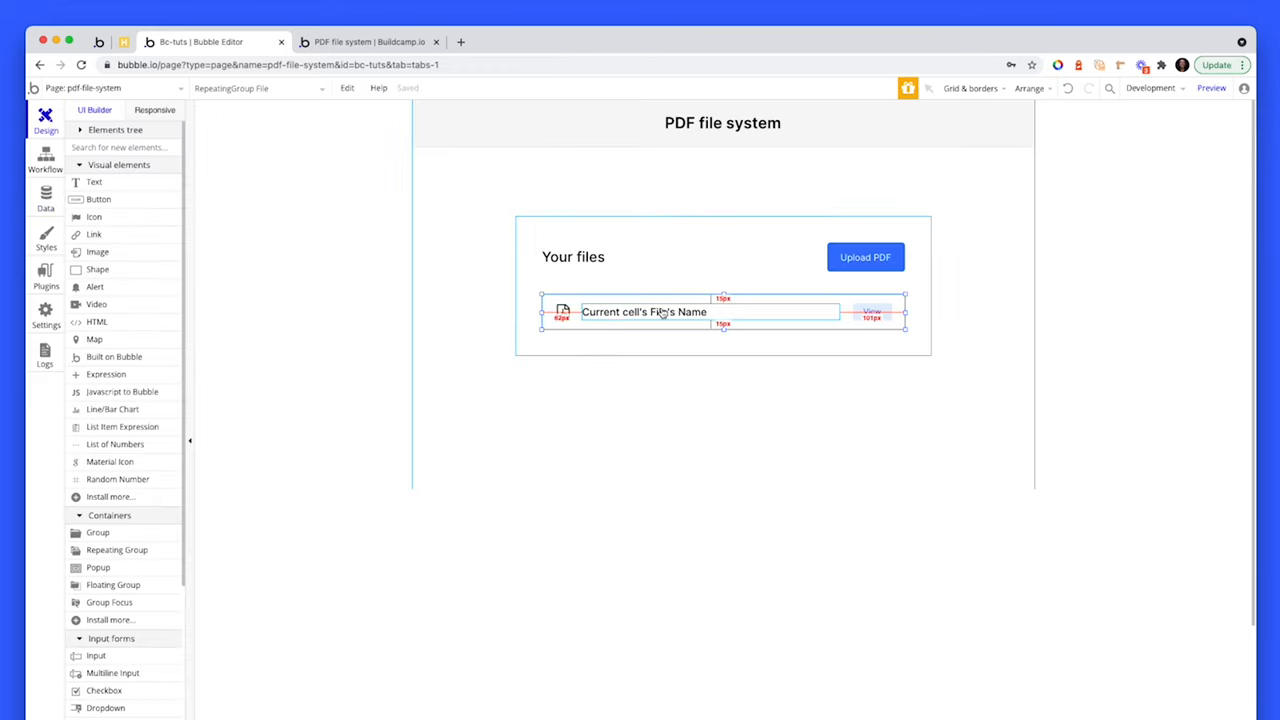
click(564, 312)
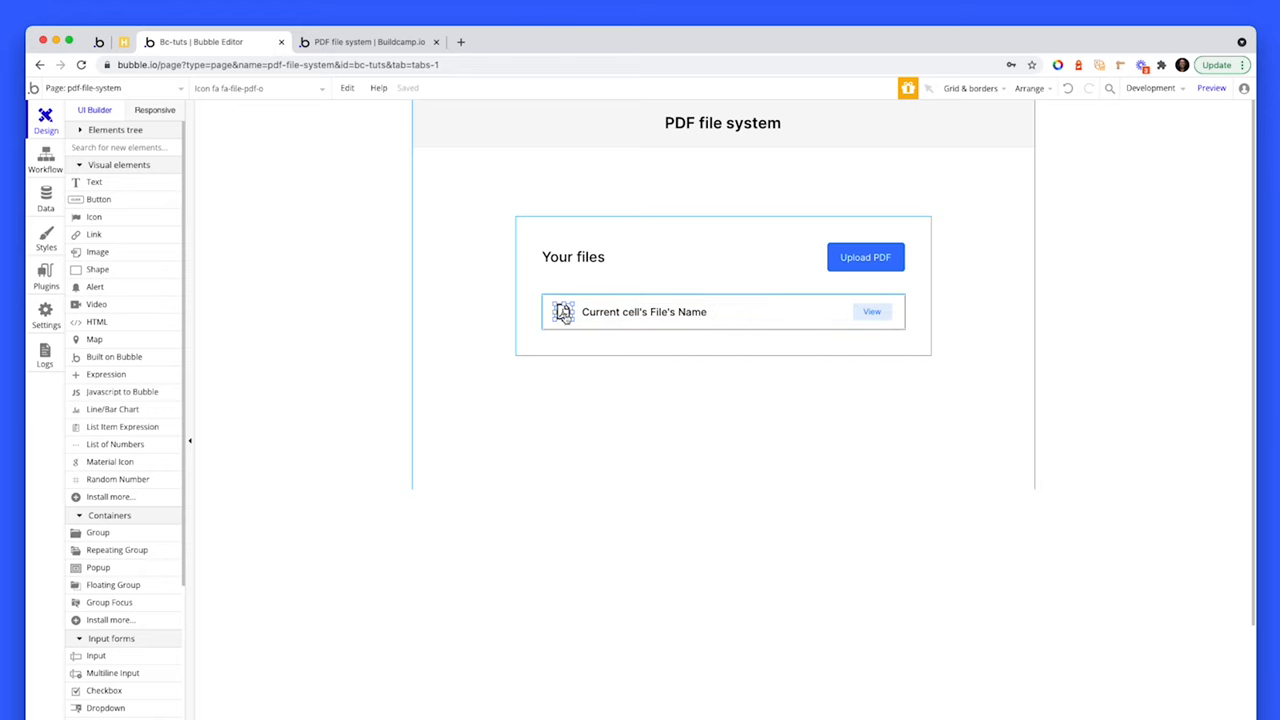
click(564, 312)
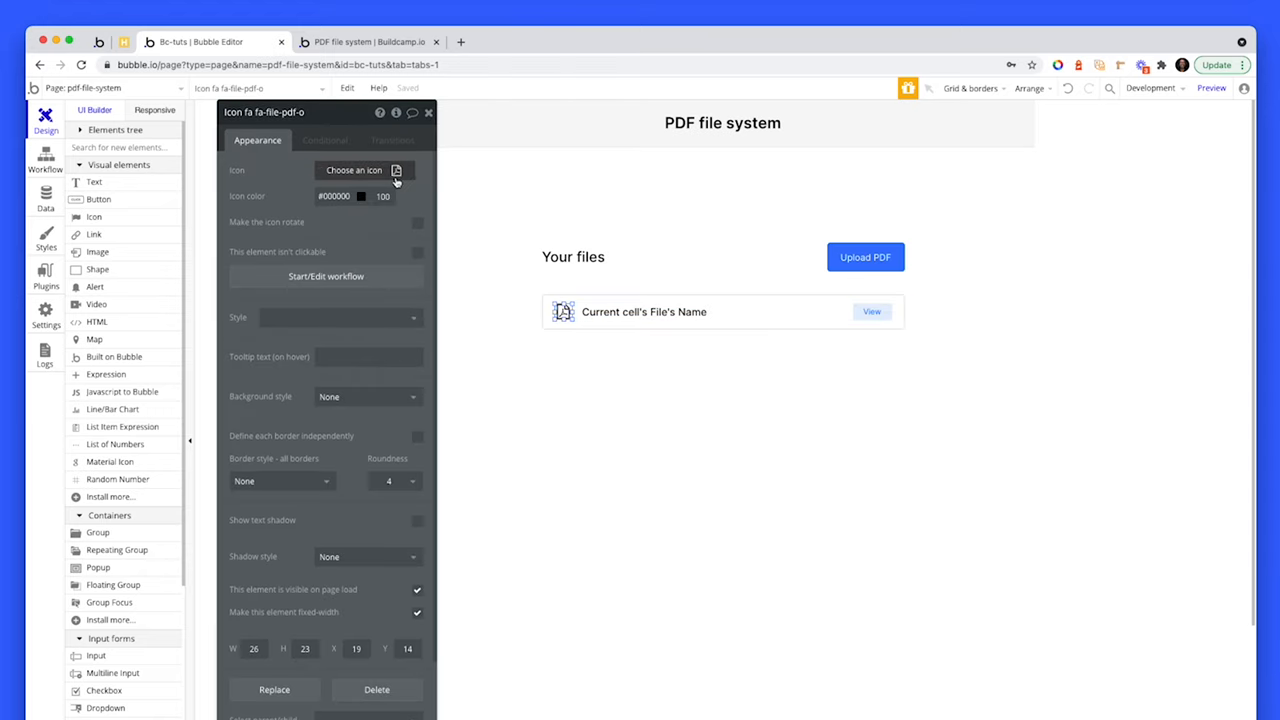
click(644, 312)
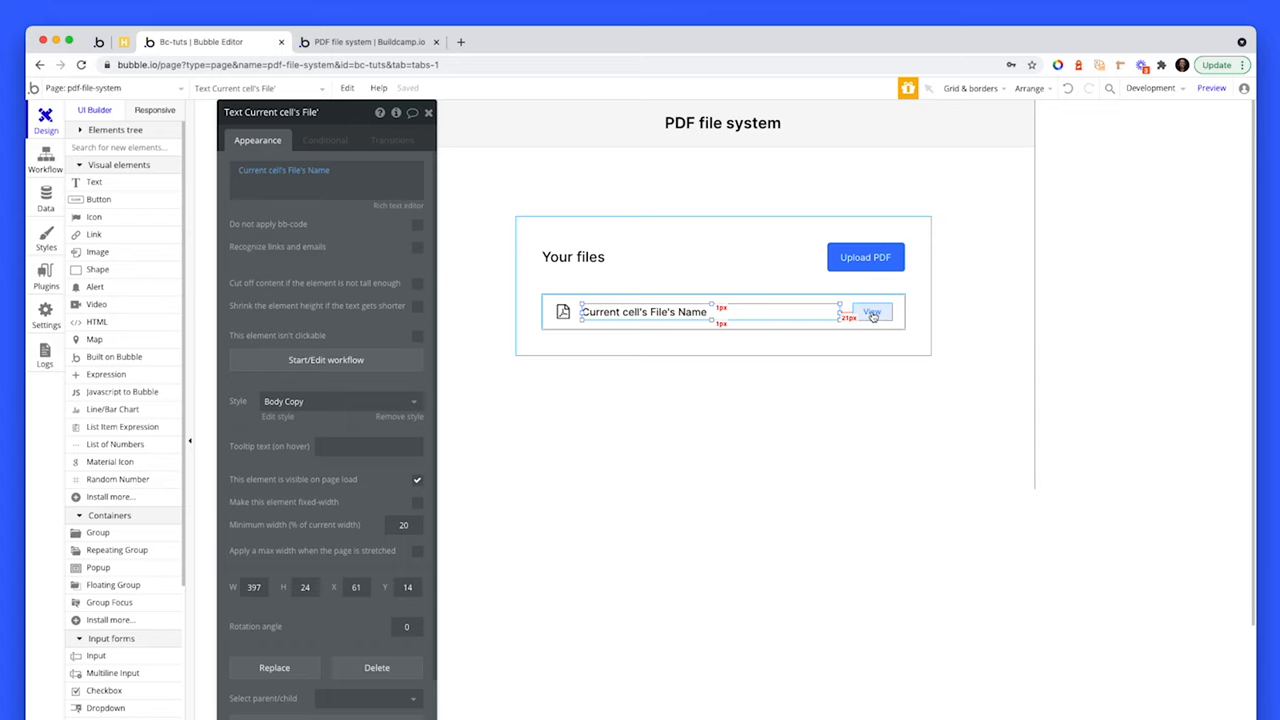
click(870, 312)
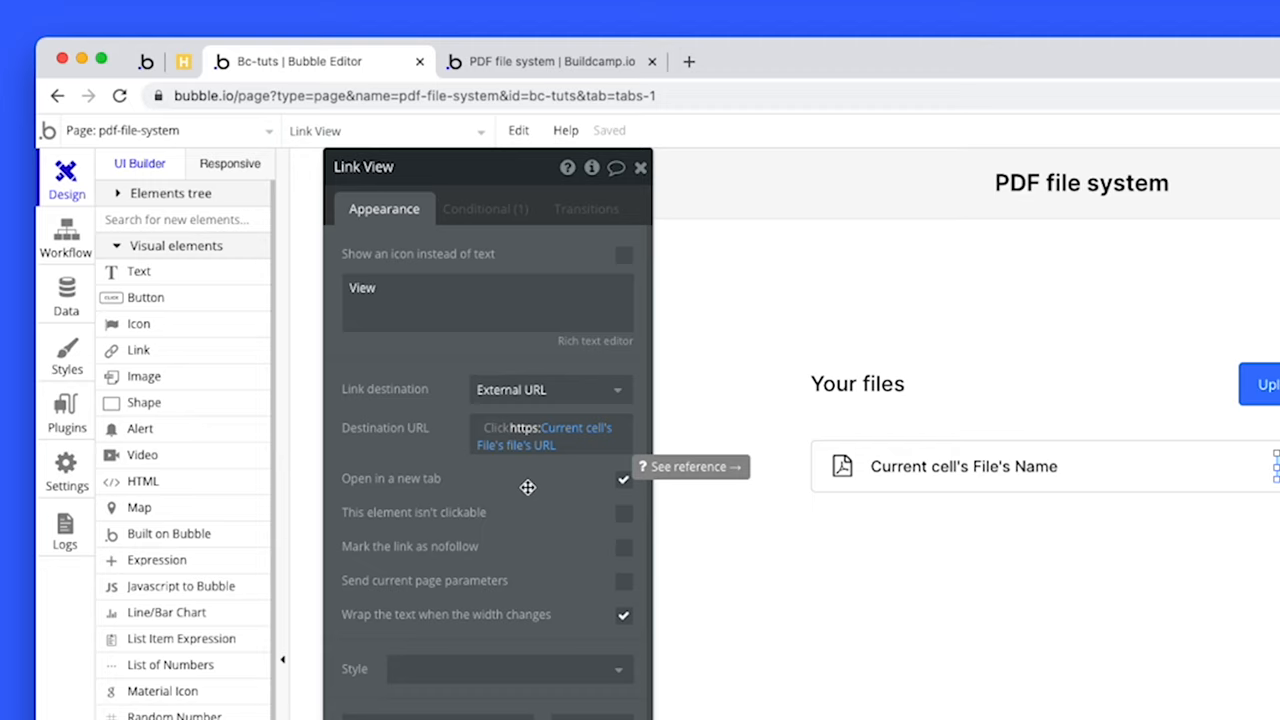
Review the View link's external URL pointing at the current cell's file URL, opening in a new tab
click(548, 436)
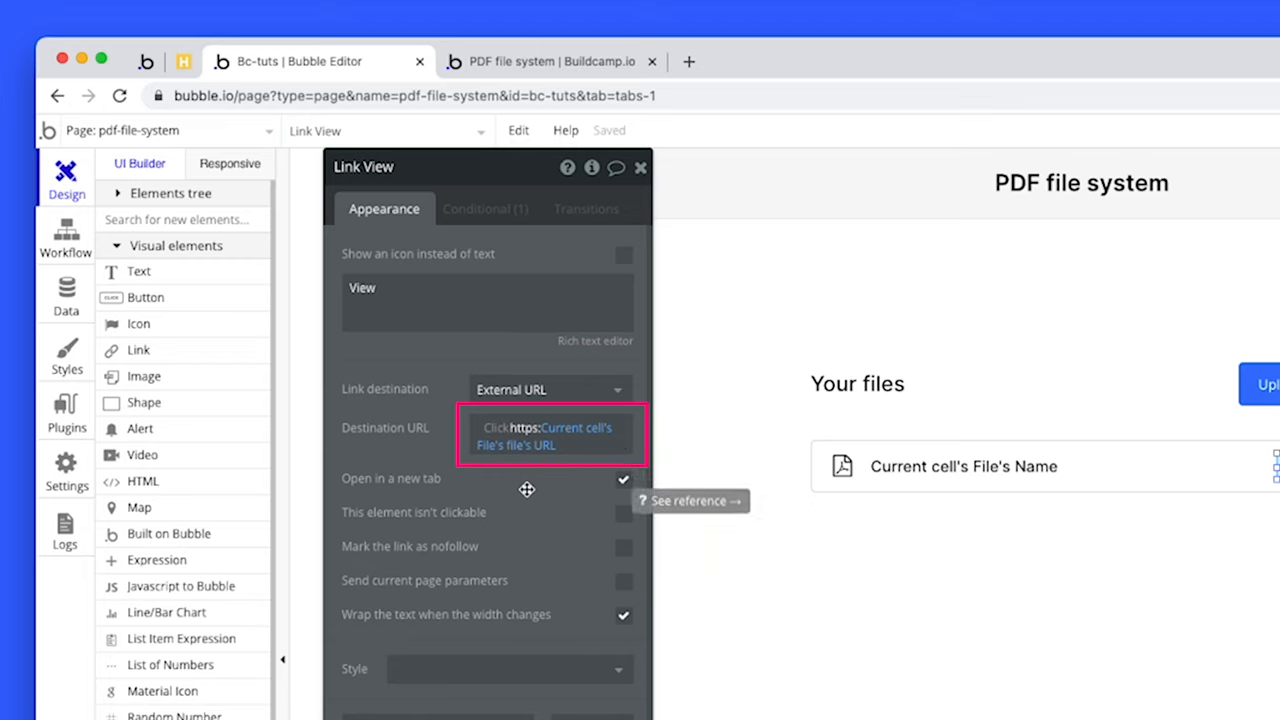
mouse_move(566, 460)
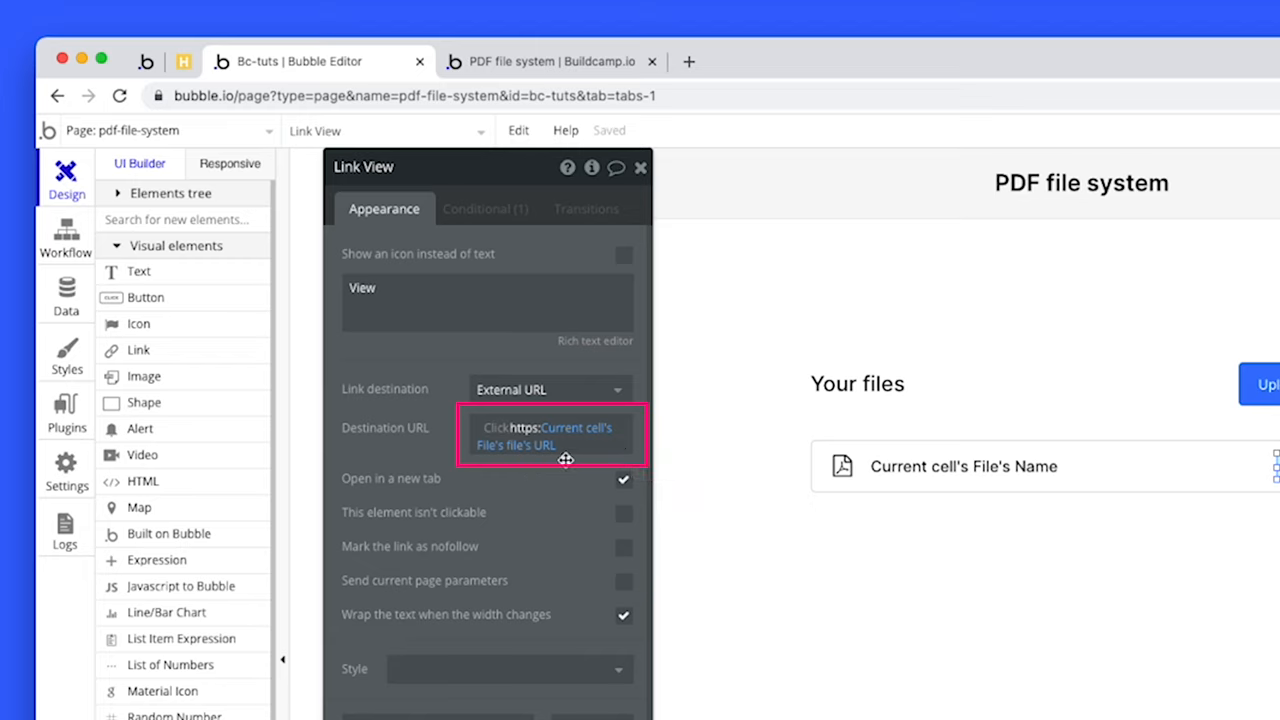
mouse_move(504, 456)
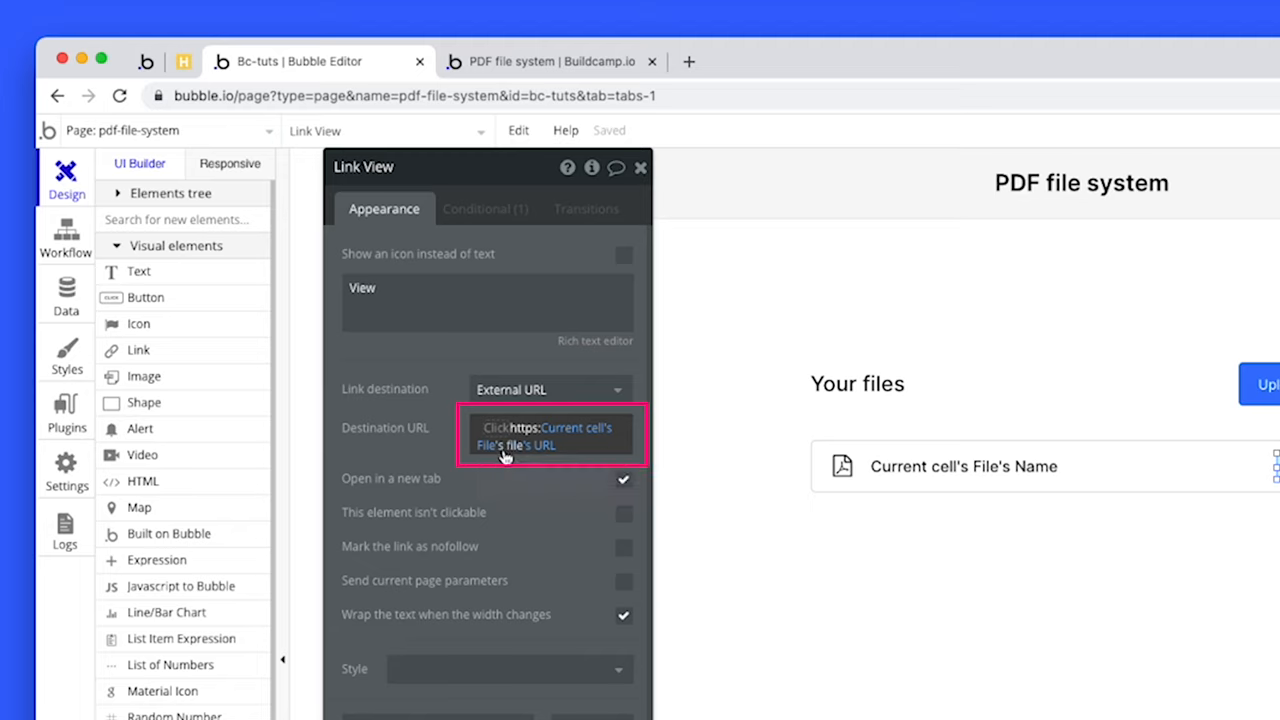
mouse_move(544, 444)
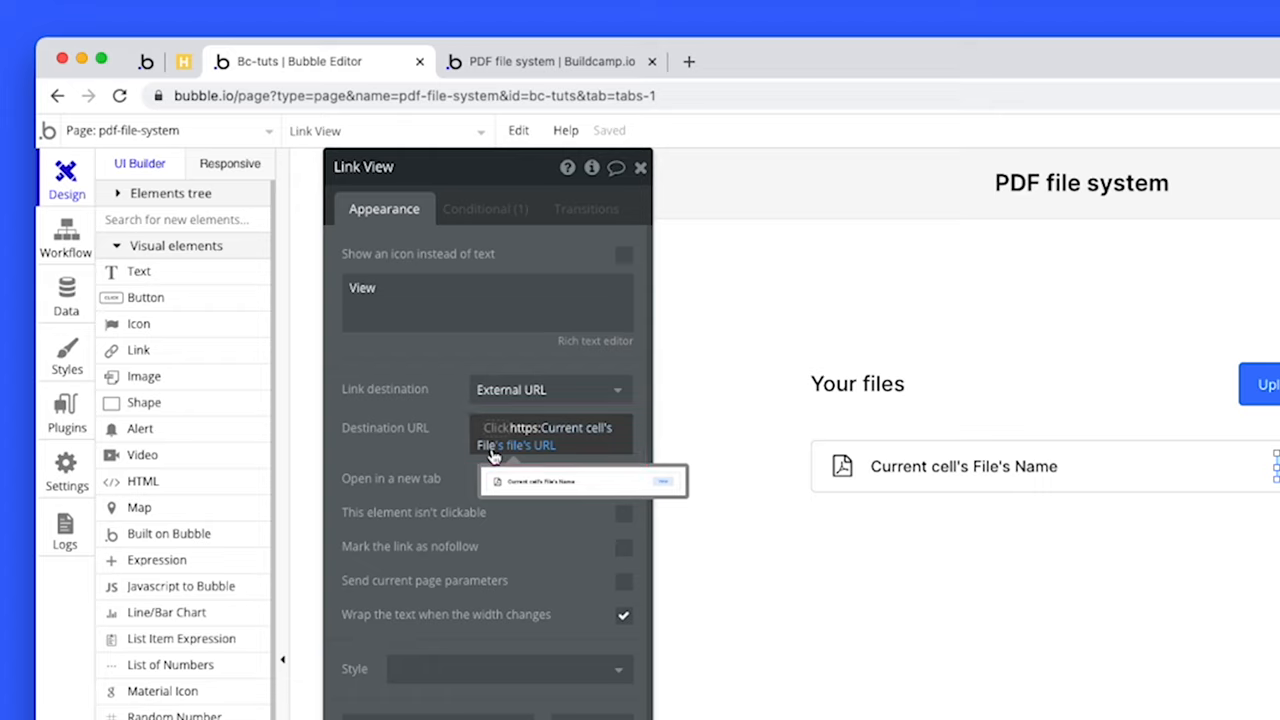
mouse_move(510, 444)
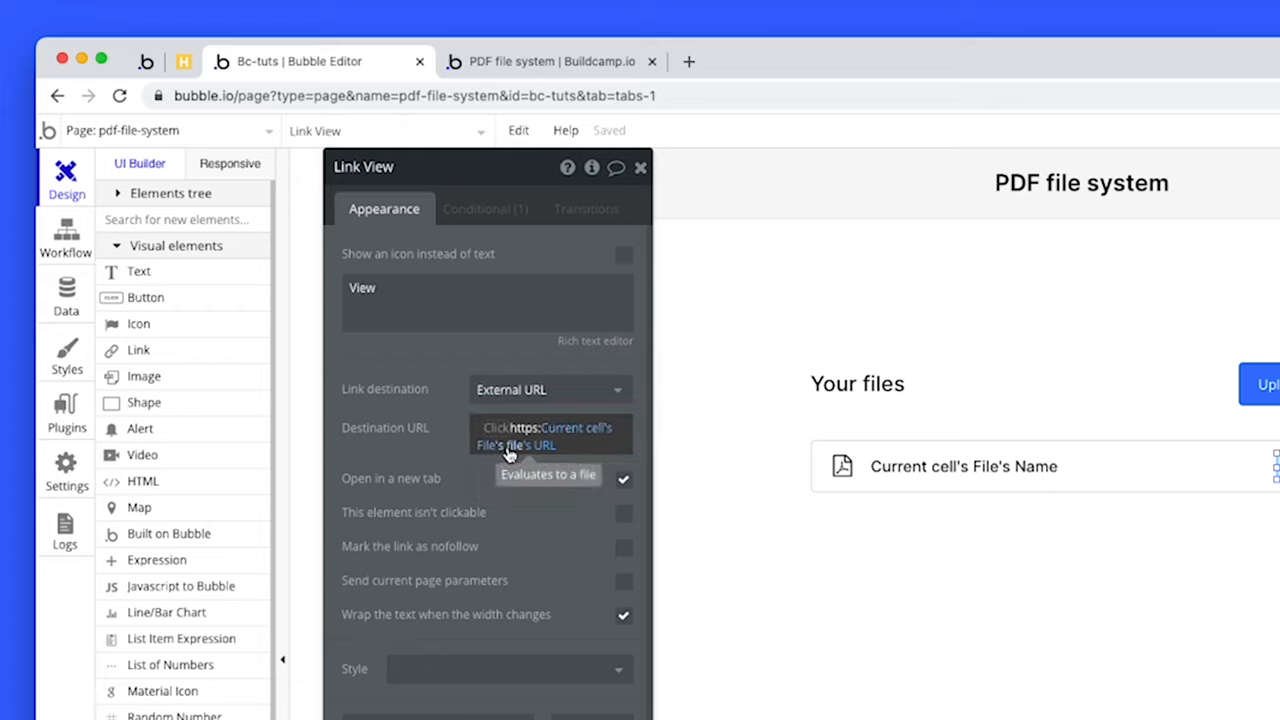
click(548, 436)
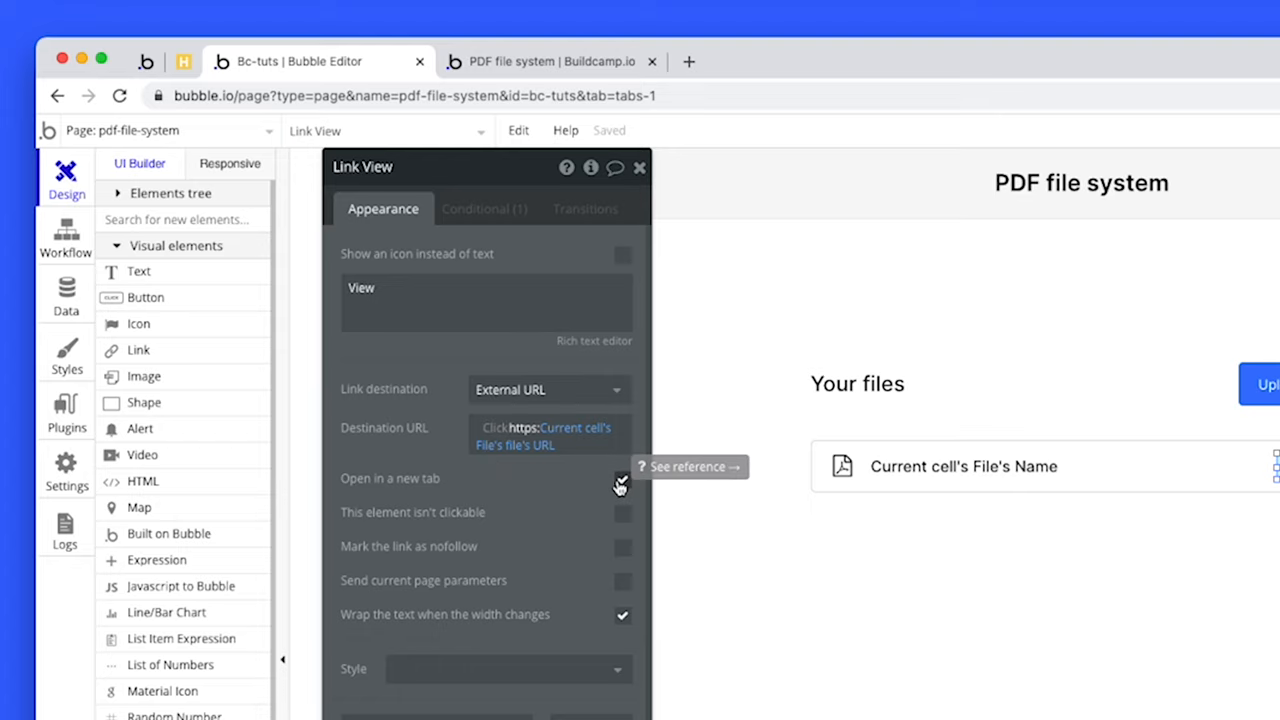
click(622, 480)
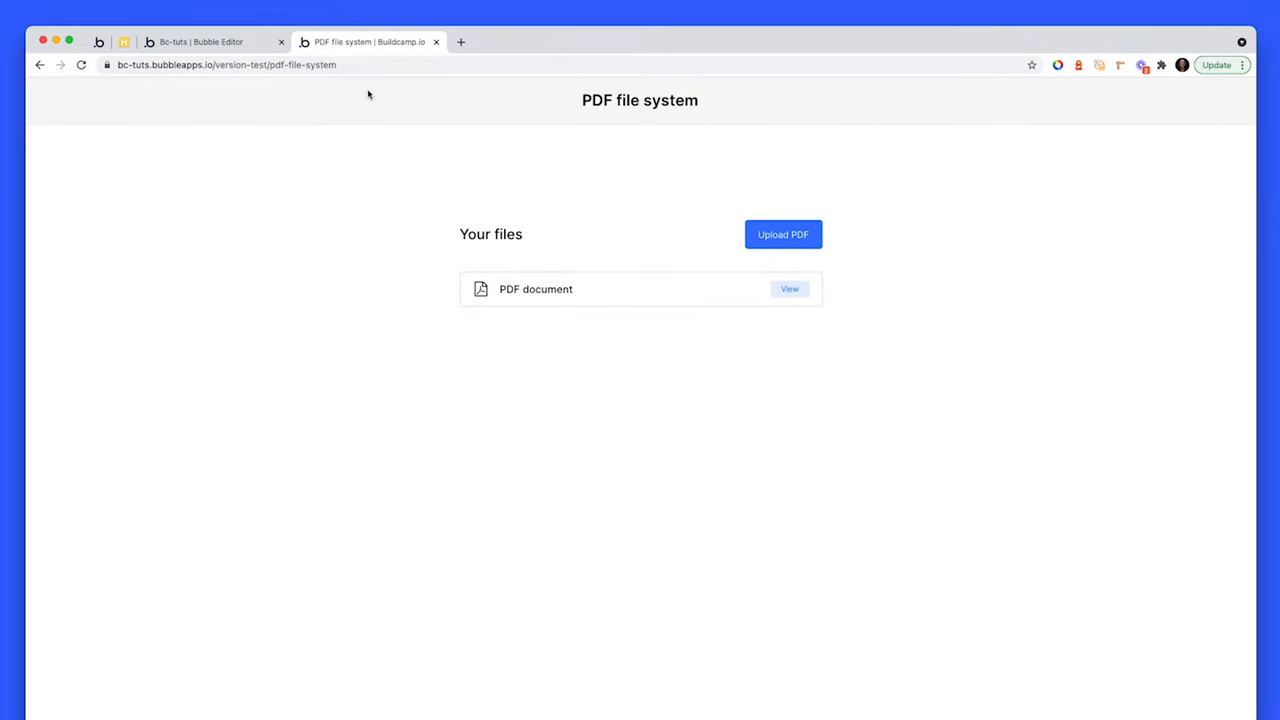
mouse_move(796, 202)
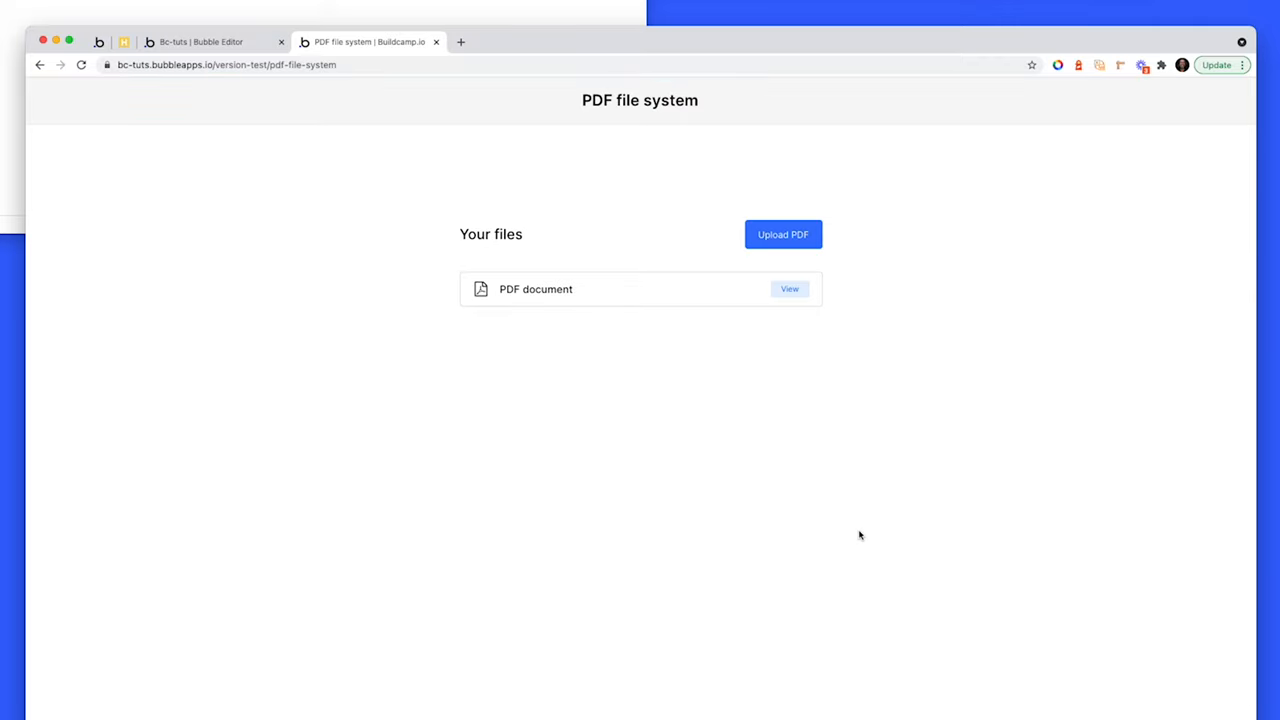
Upload the PDF, trim its name to 'PDF Help' in the popup and save it
click(784, 234)
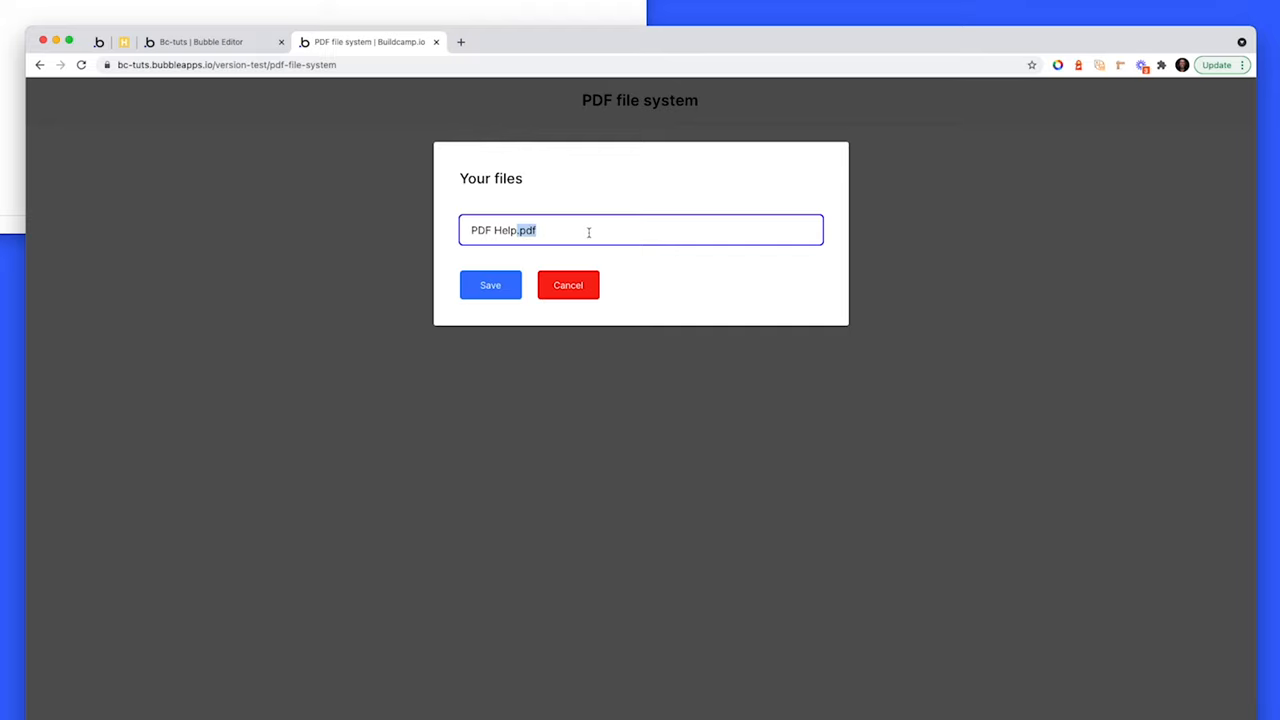
key(Backspace)
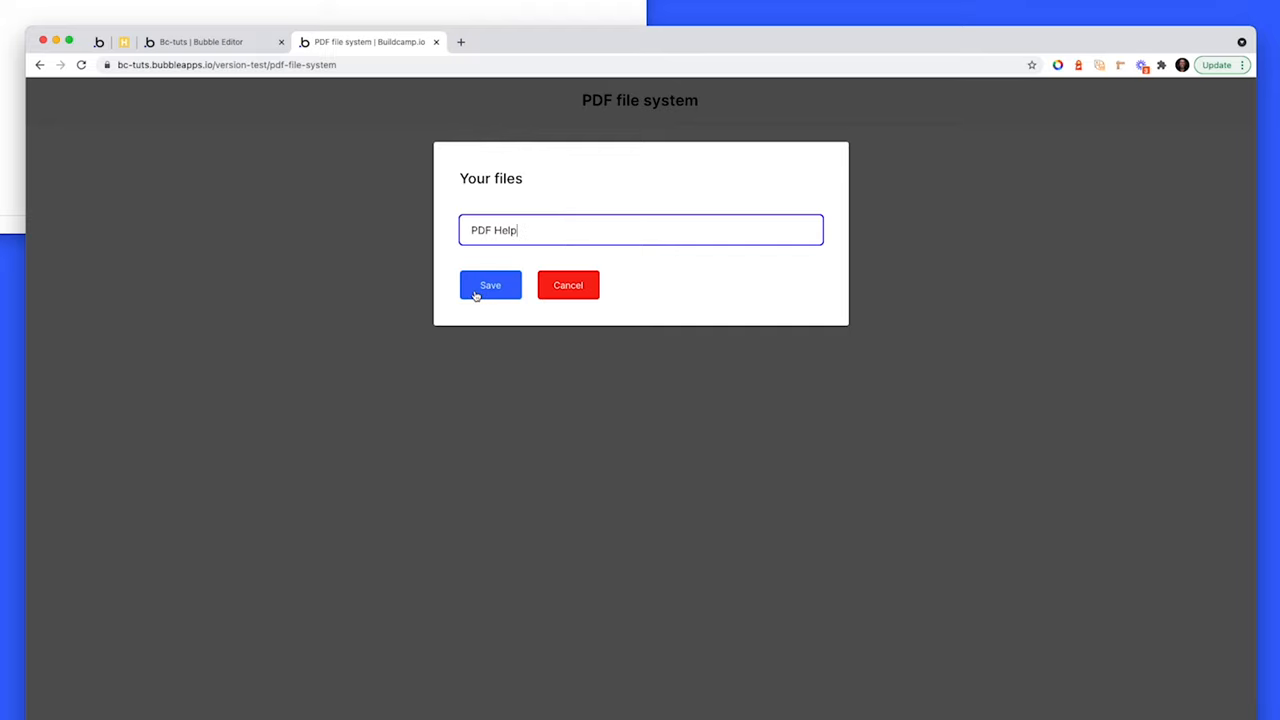
click(490, 284)
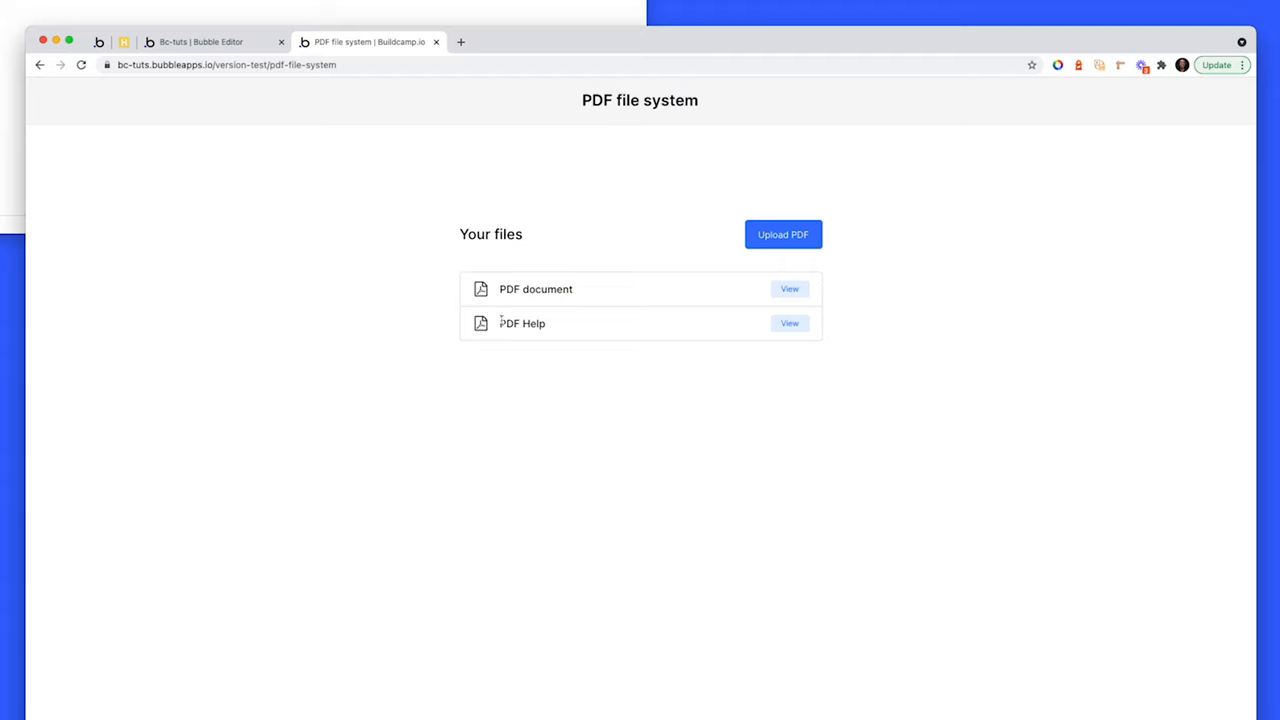
mouse_move(696, 284)
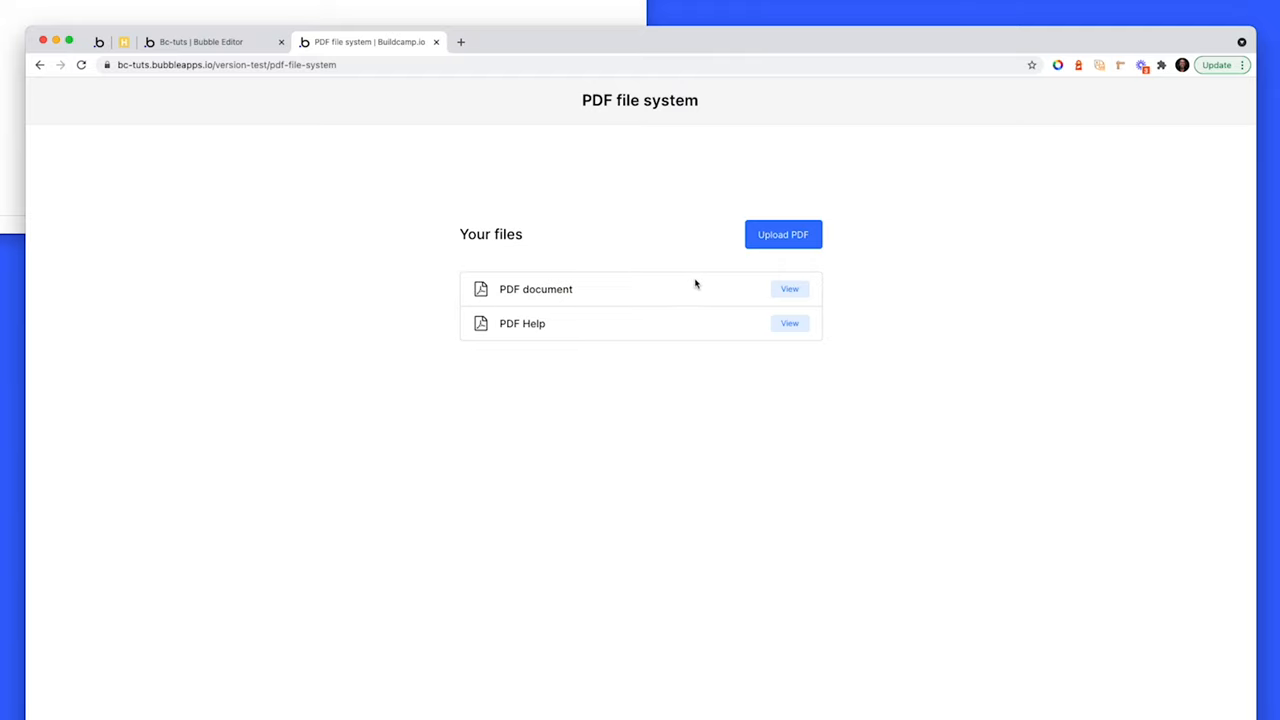
mouse_move(636, 332)
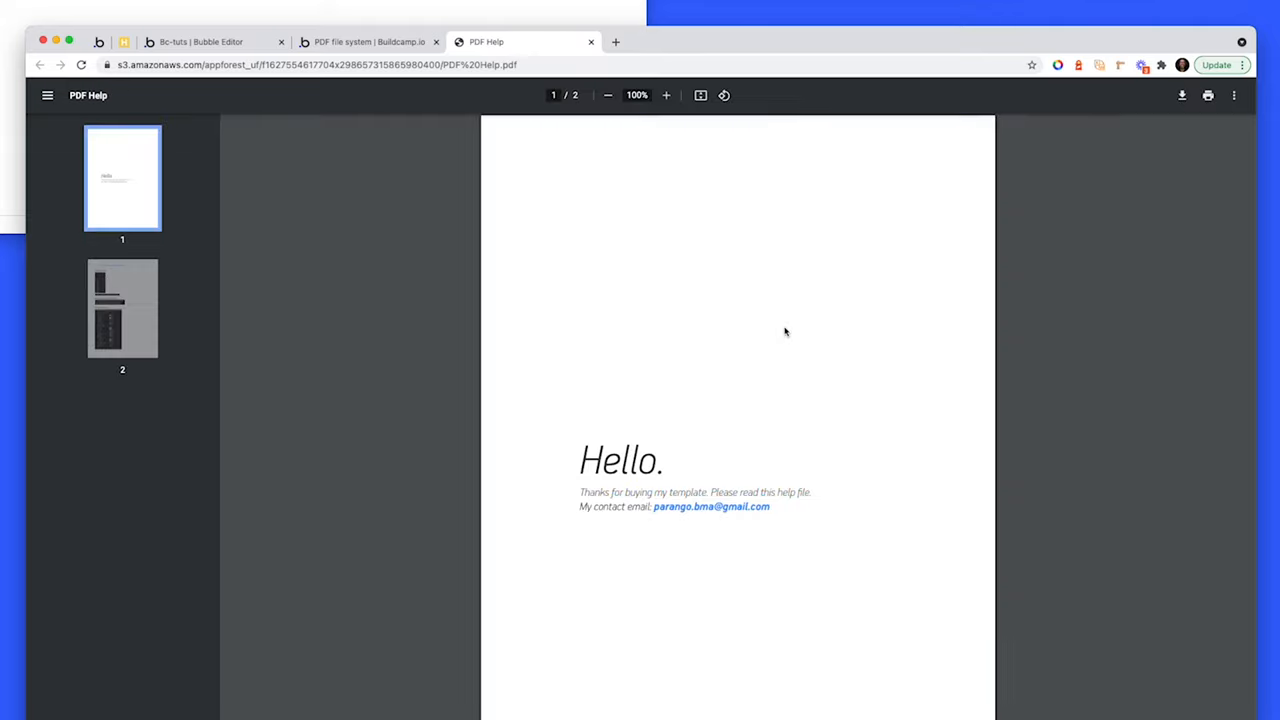
Browse PDF Help's second page in the viewer and return to the file list page
click(122, 308)
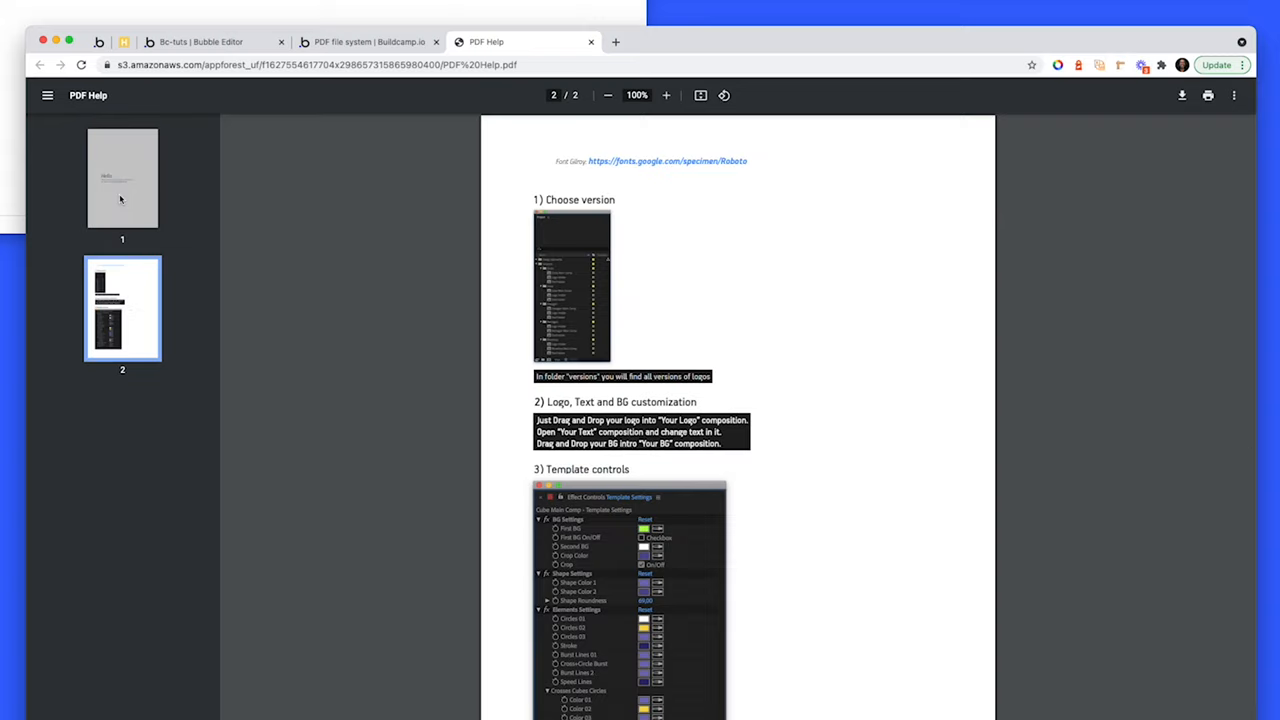
click(368, 42)
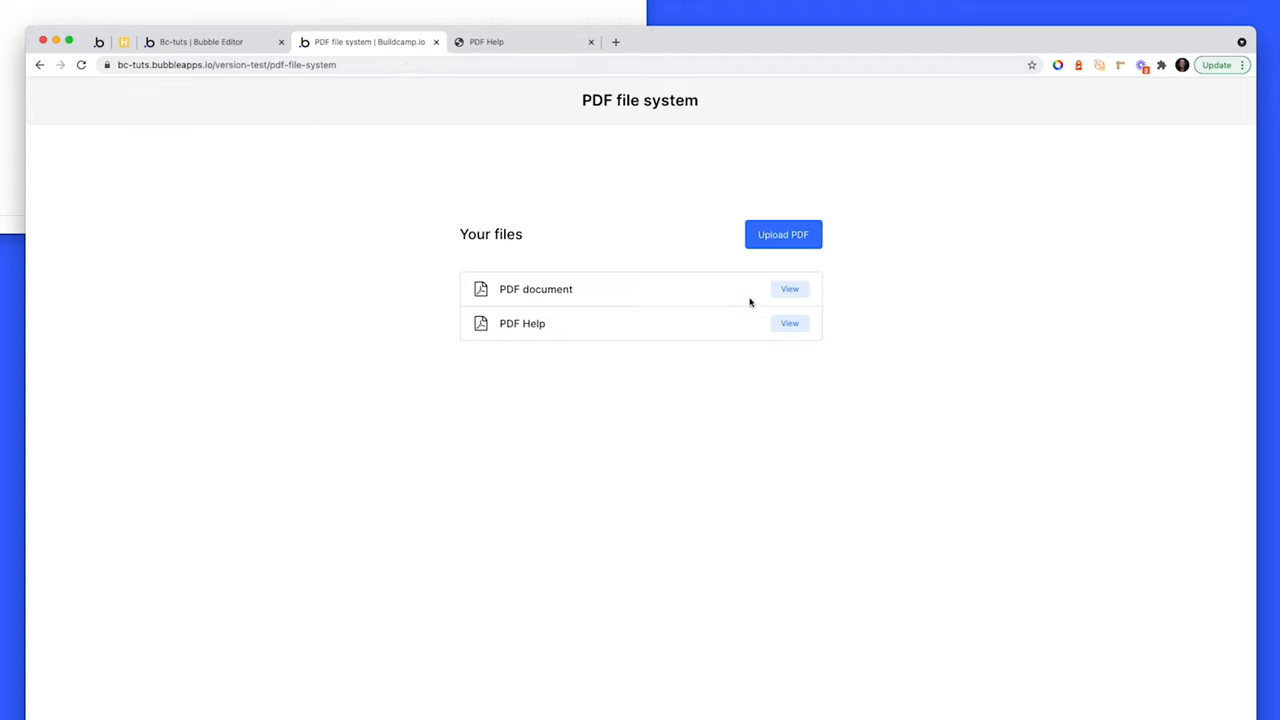
mouse_move(756, 332)
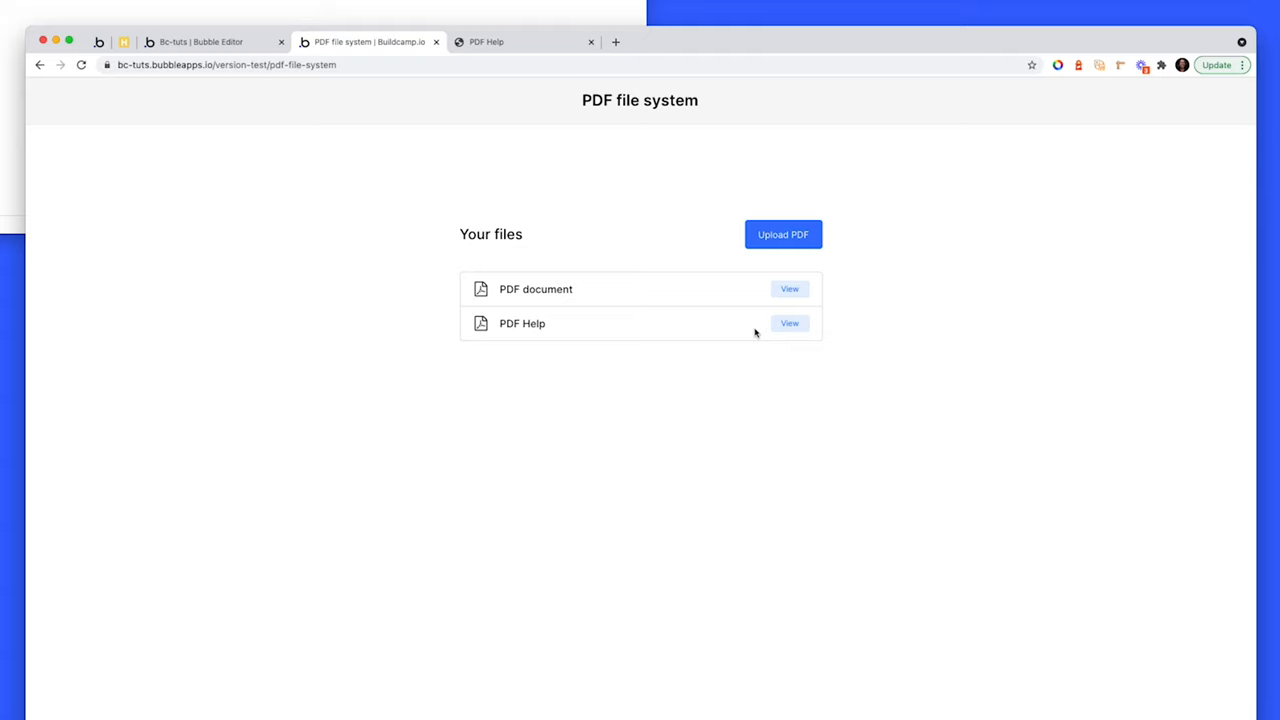
mouse_move(268, 120)
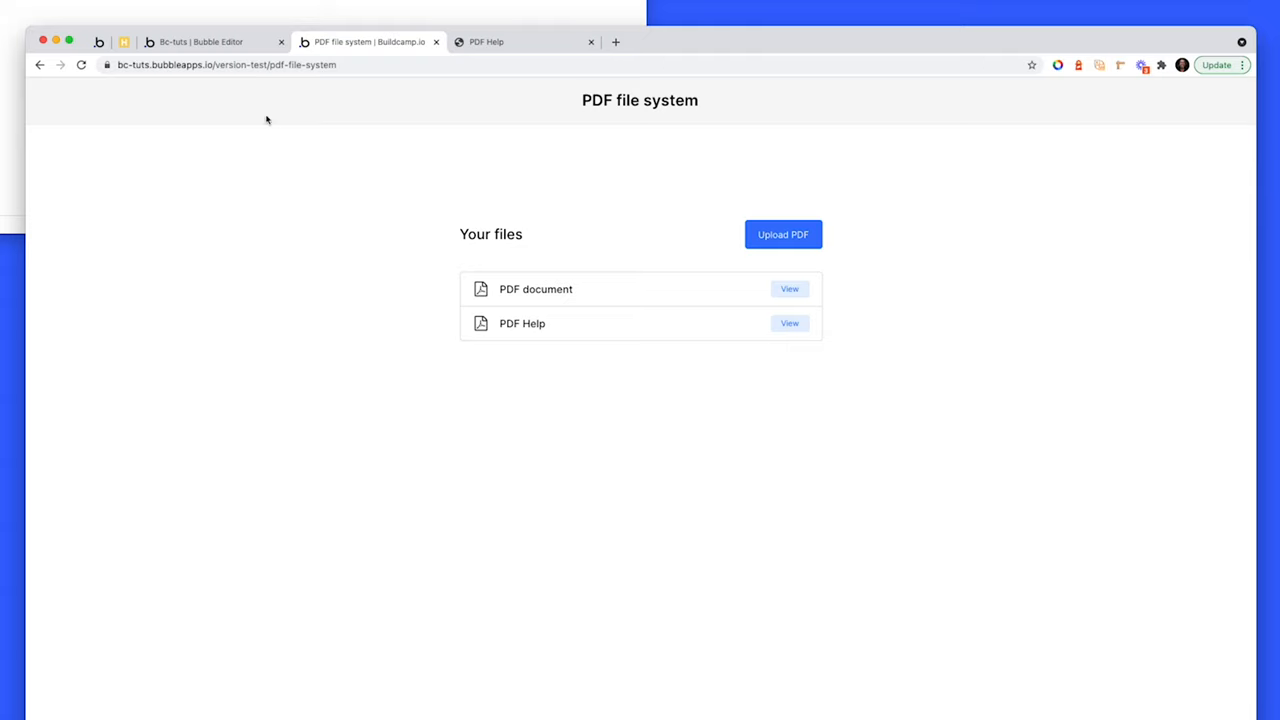
Return to the Bubble editor and switch to the page's workflows
click(200, 40)
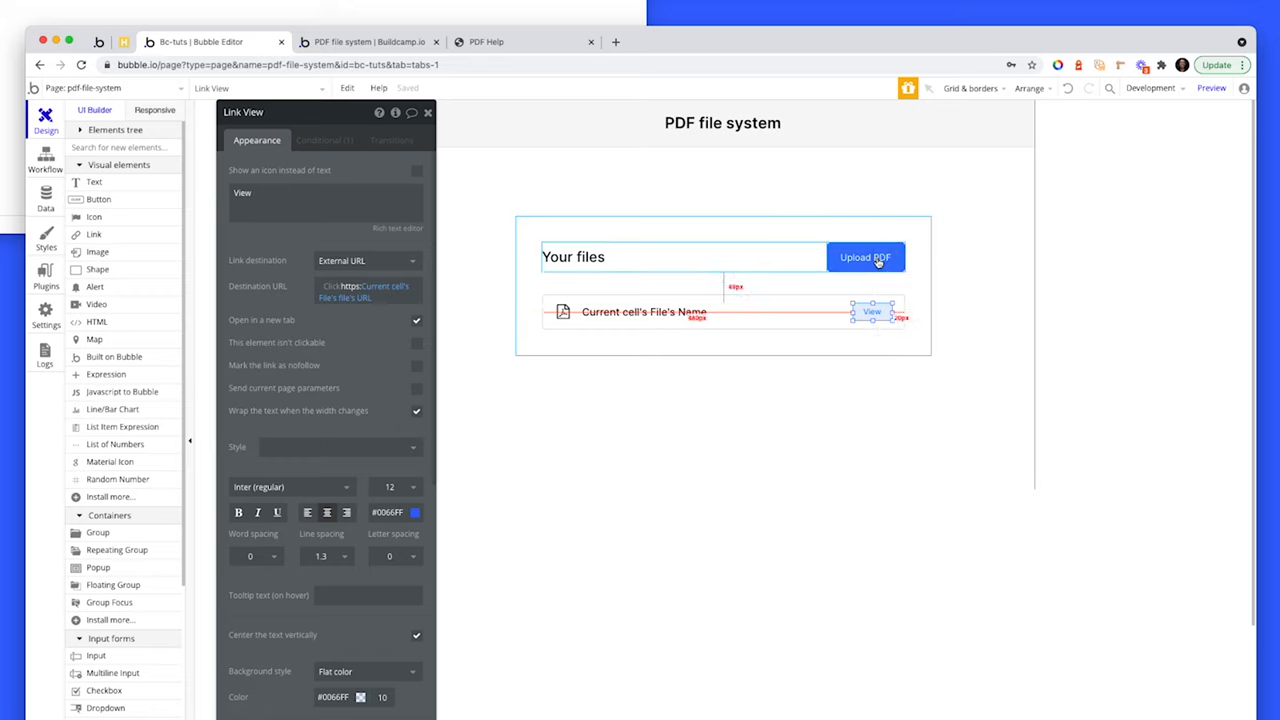
click(864, 256)
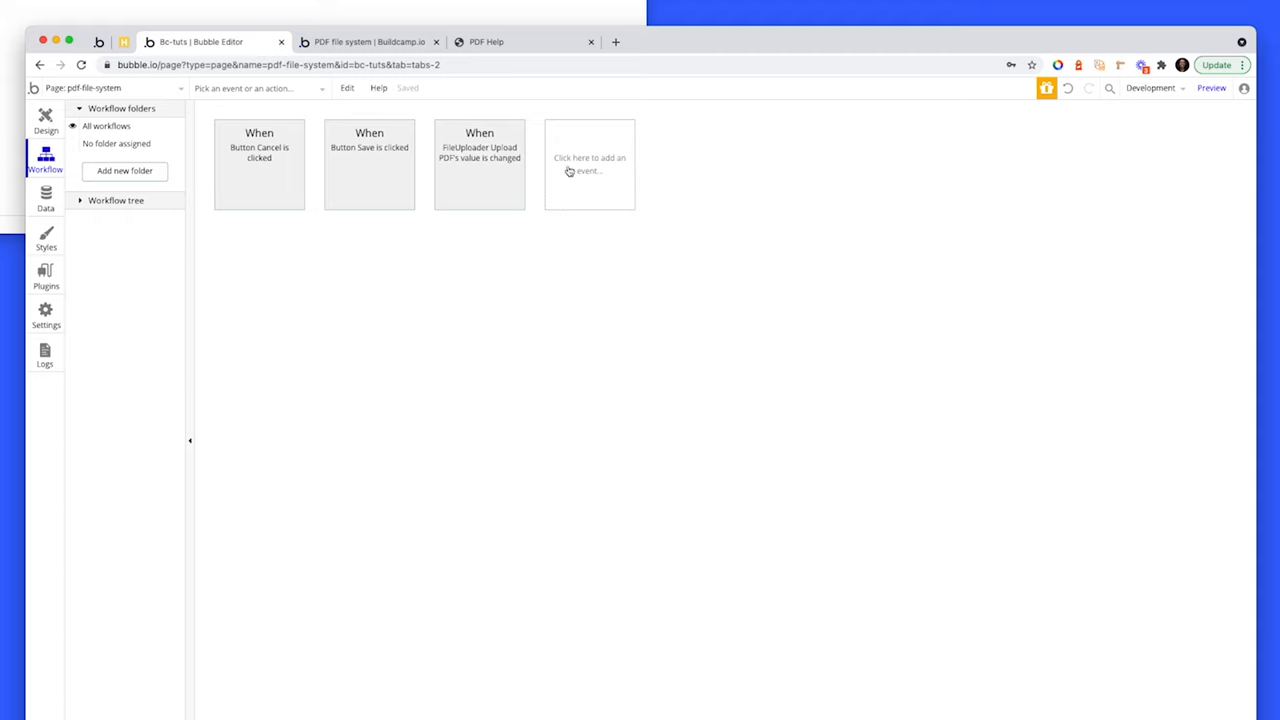
Open the uploader's value-changed event and keep the PDF uploader as its trigger element
click(588, 164)
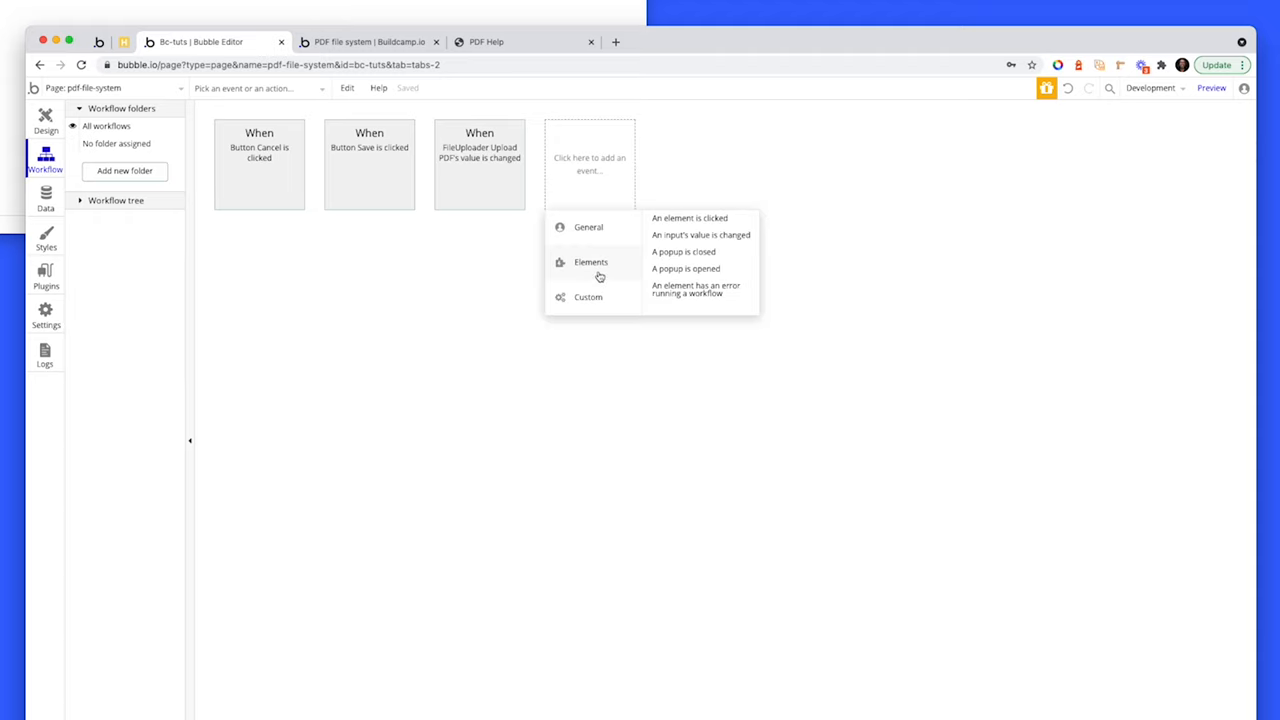
mouse_move(632, 268)
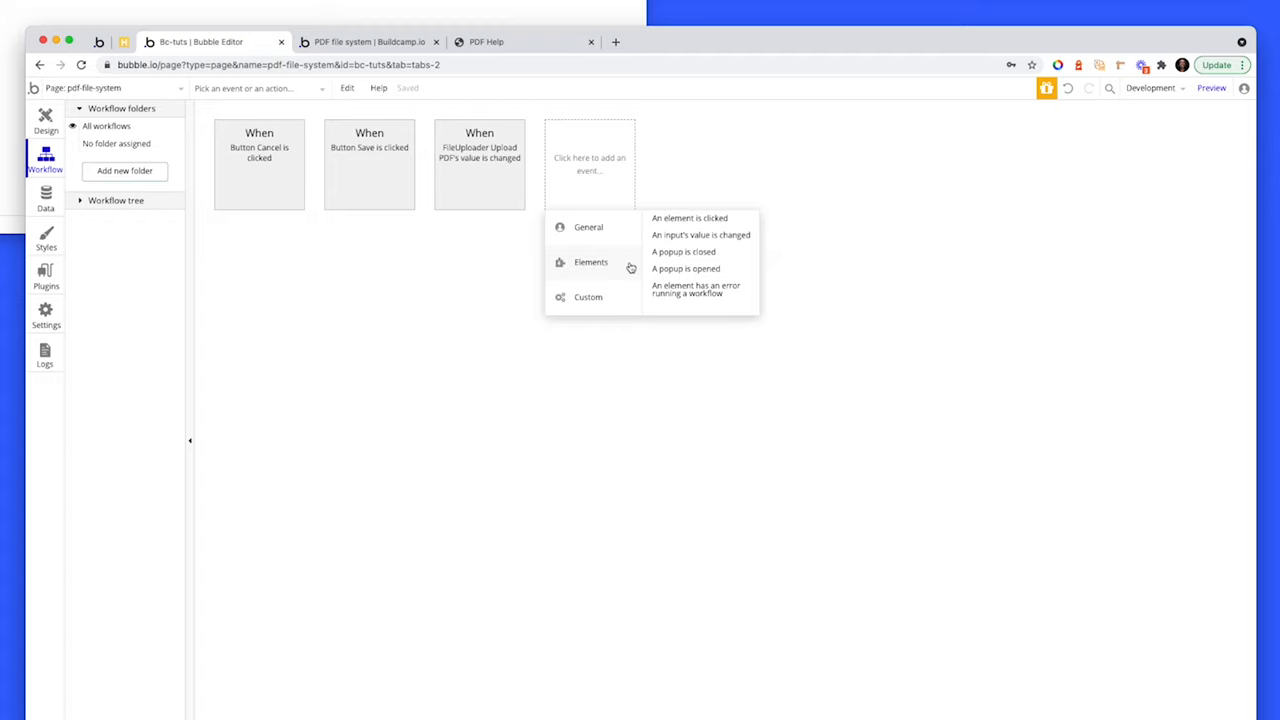
mouse_move(700, 234)
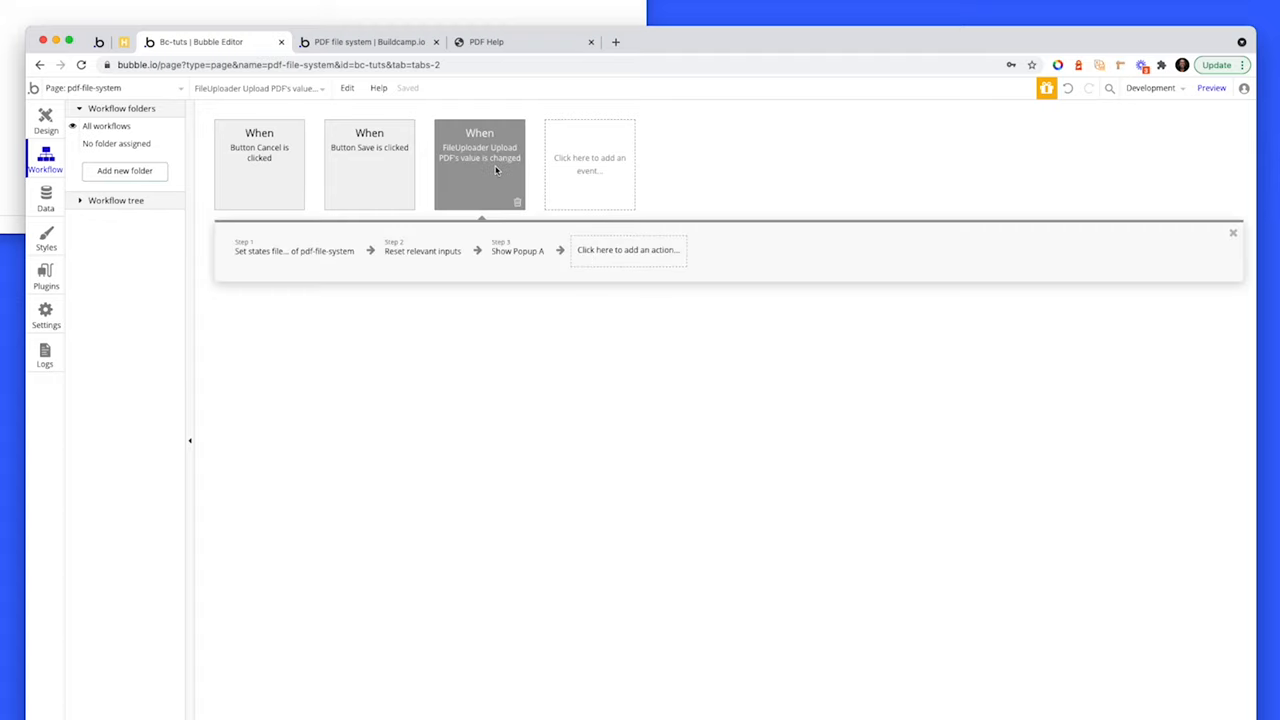
click(480, 164)
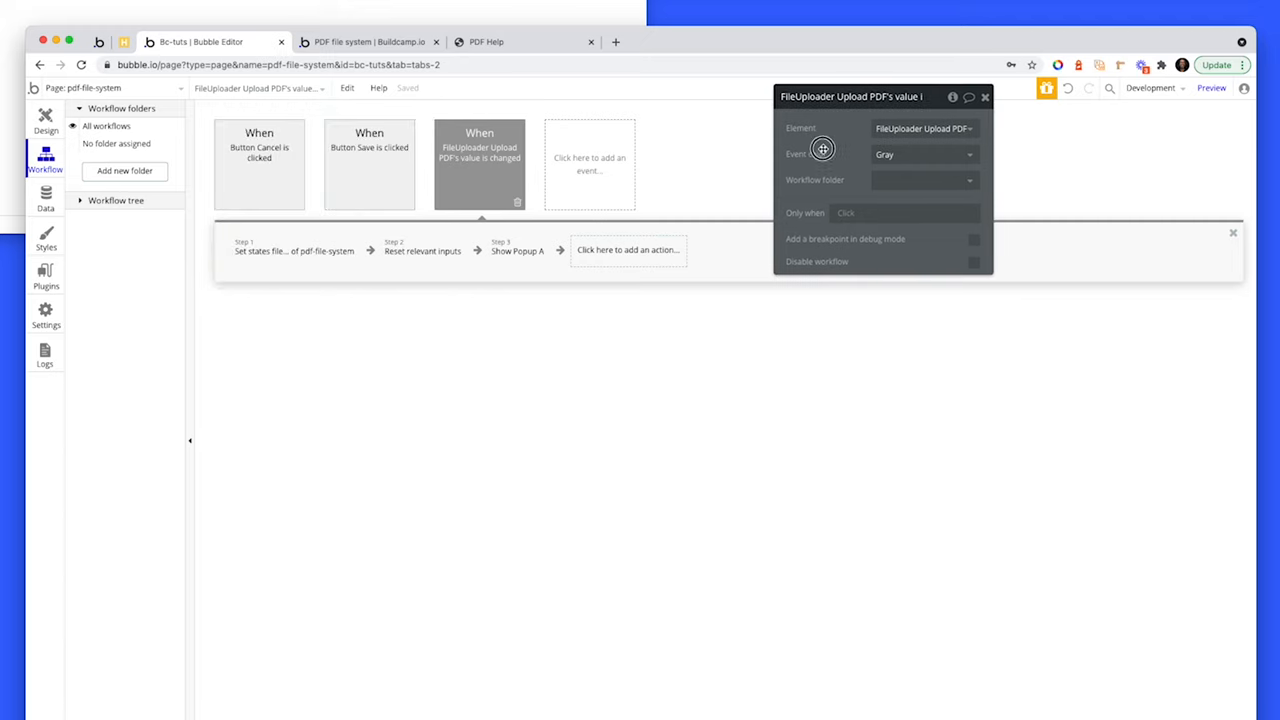
click(920, 128)
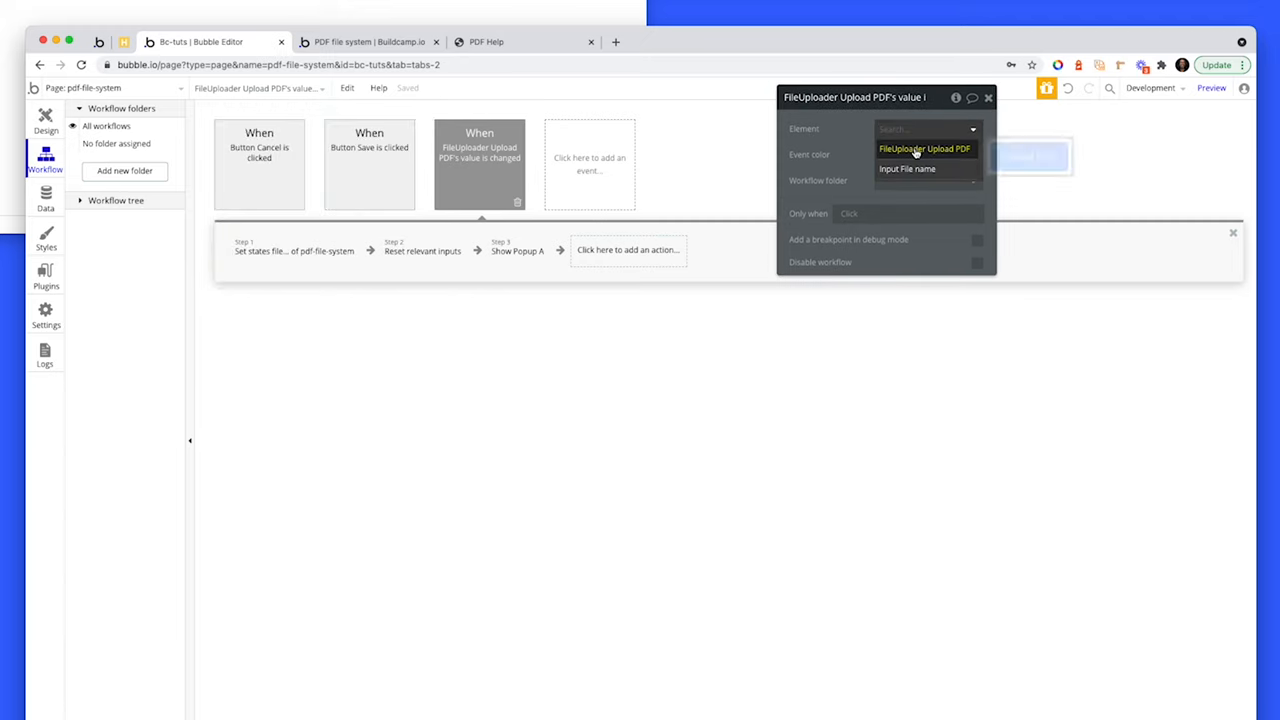
click(924, 148)
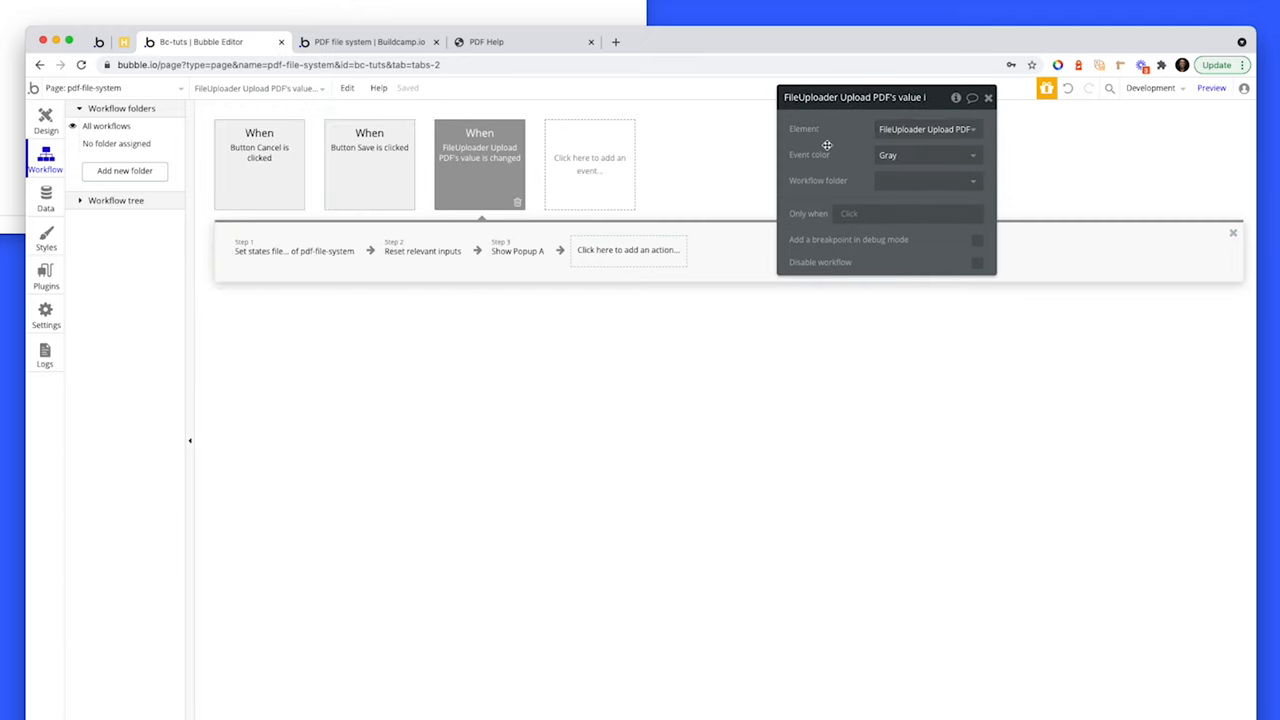
Review the Set state (file), Reset inputs and Show Popup A actions in turn
click(294, 250)
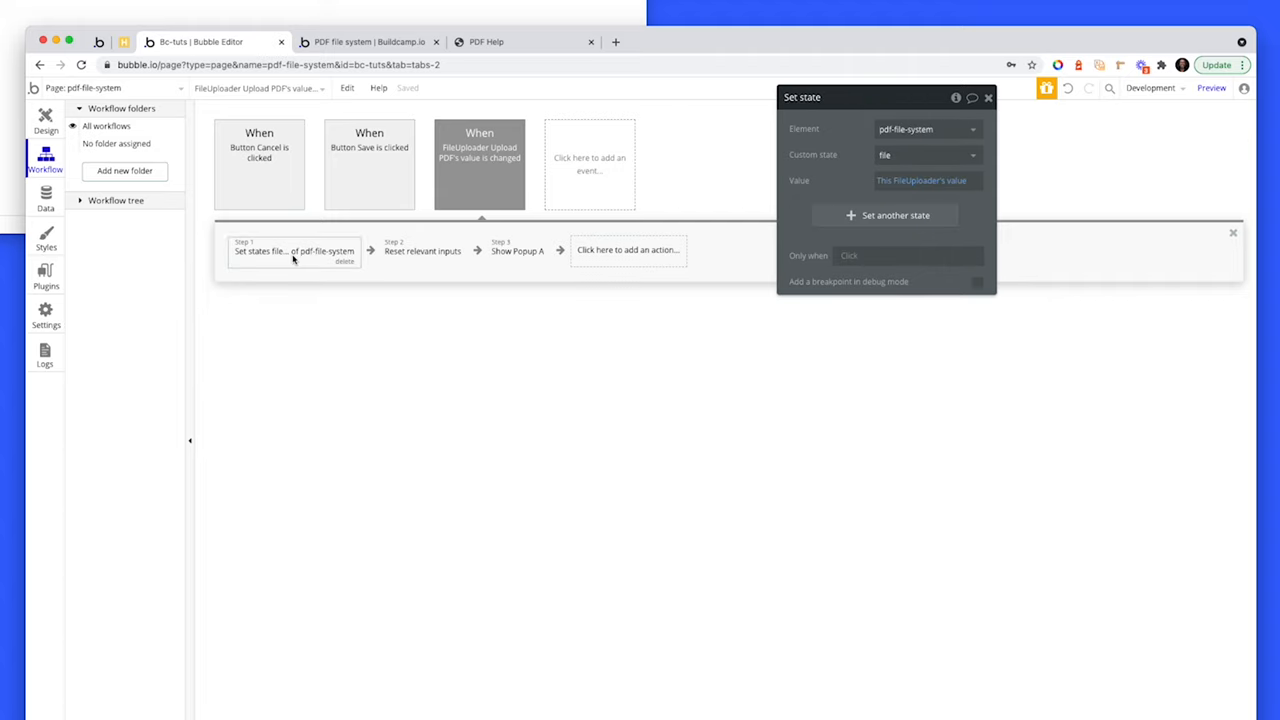
mouse_move(762, 224)
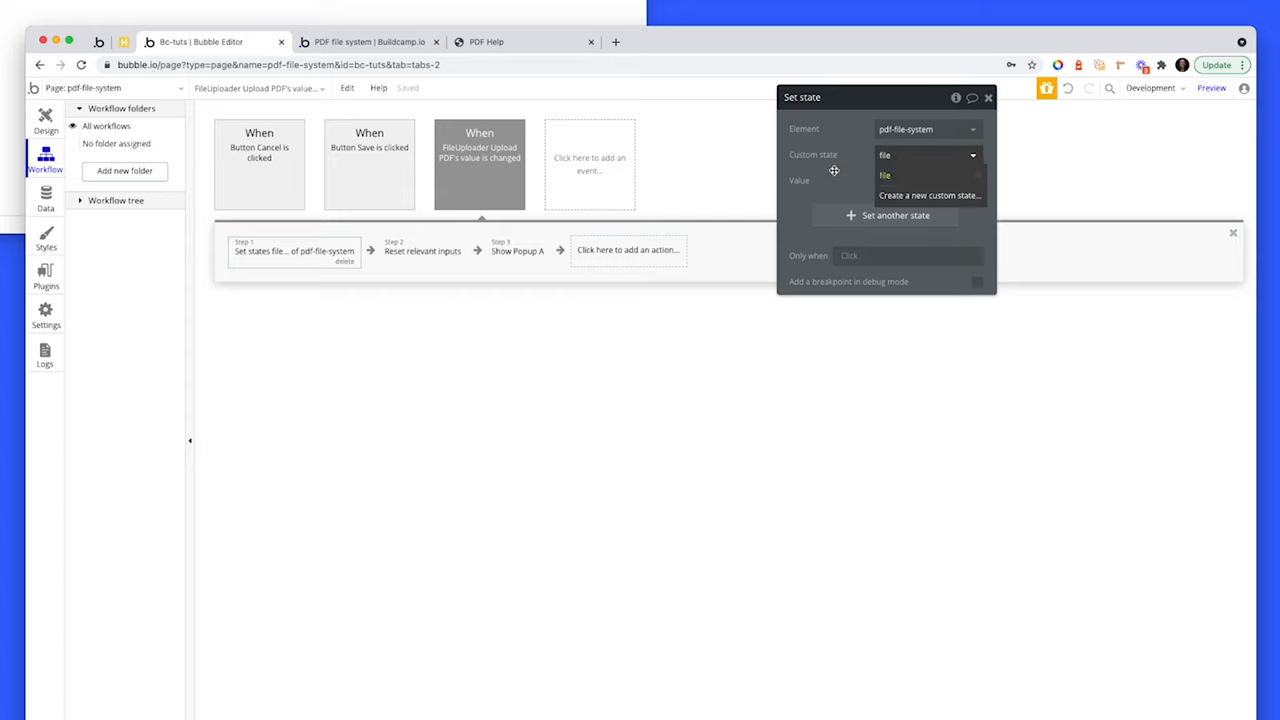
click(884, 176)
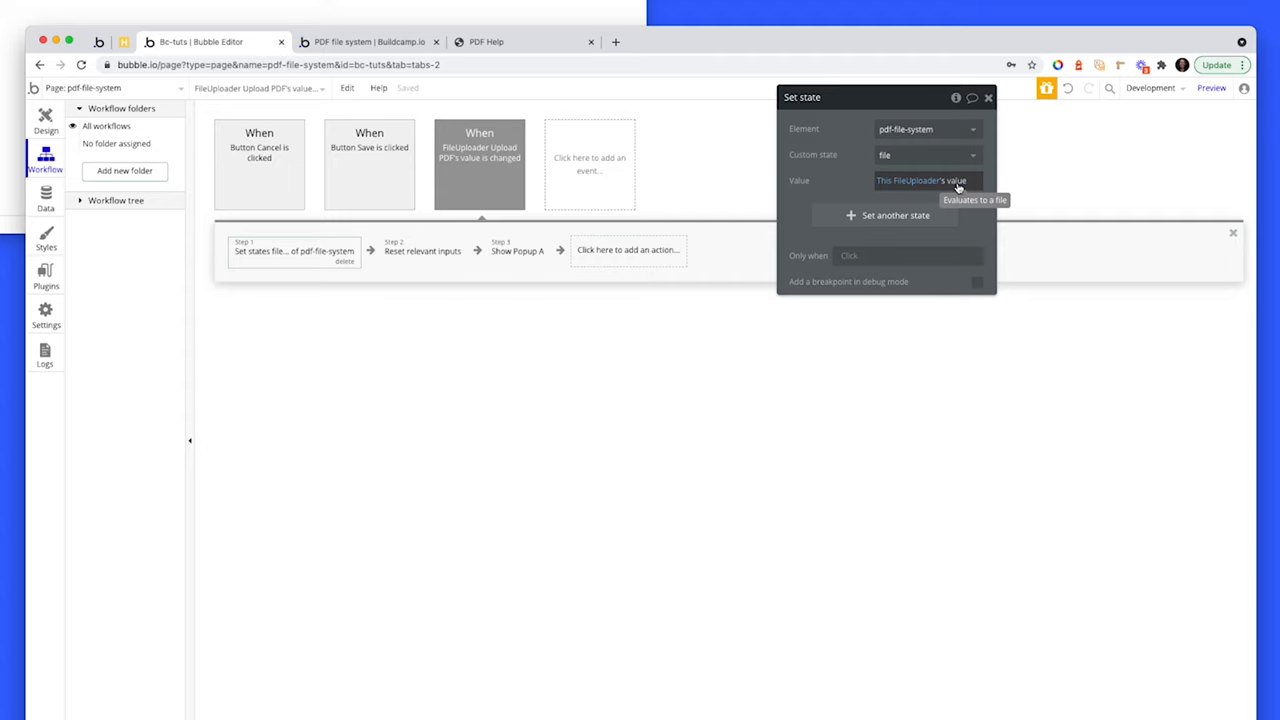
click(422, 250)
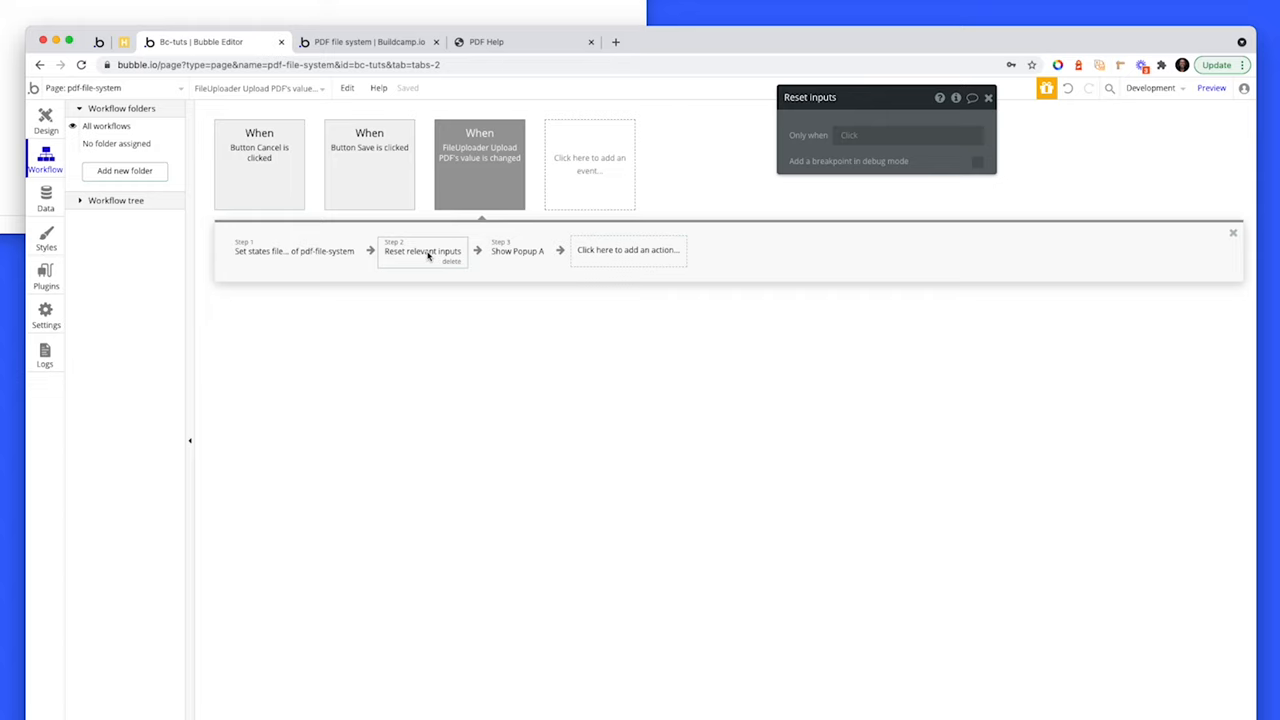
click(516, 250)
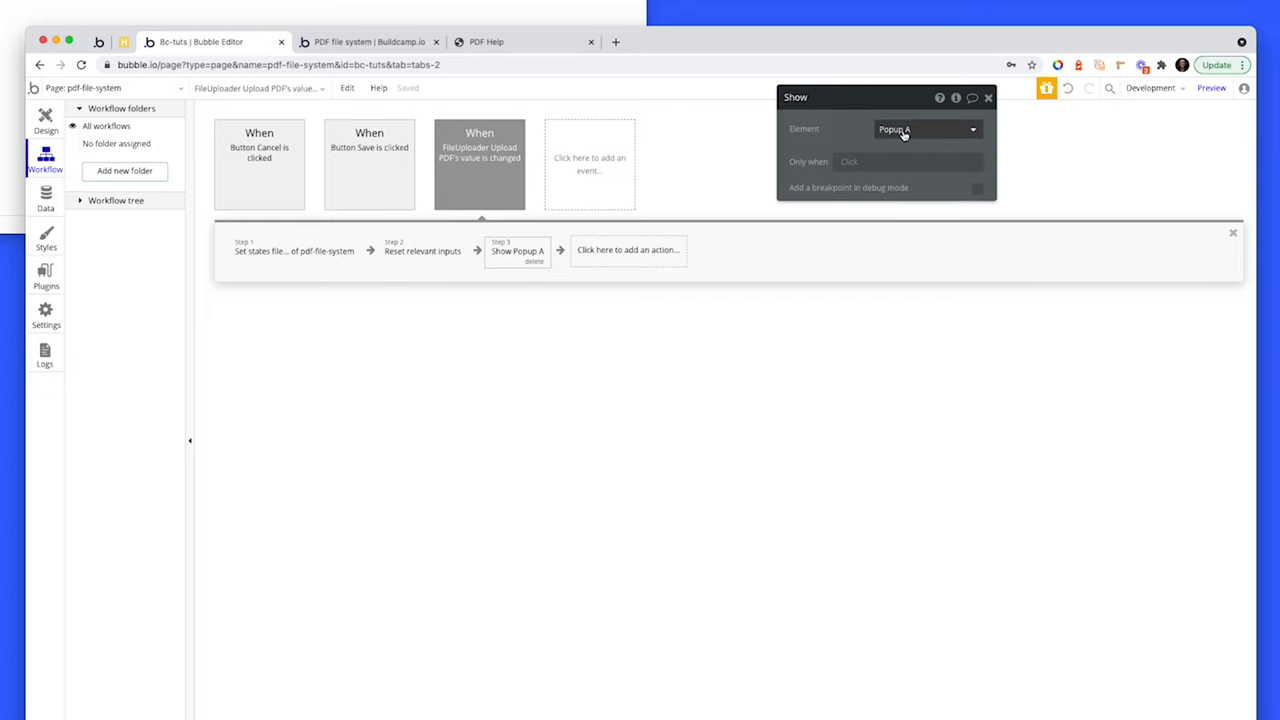
click(46, 120)
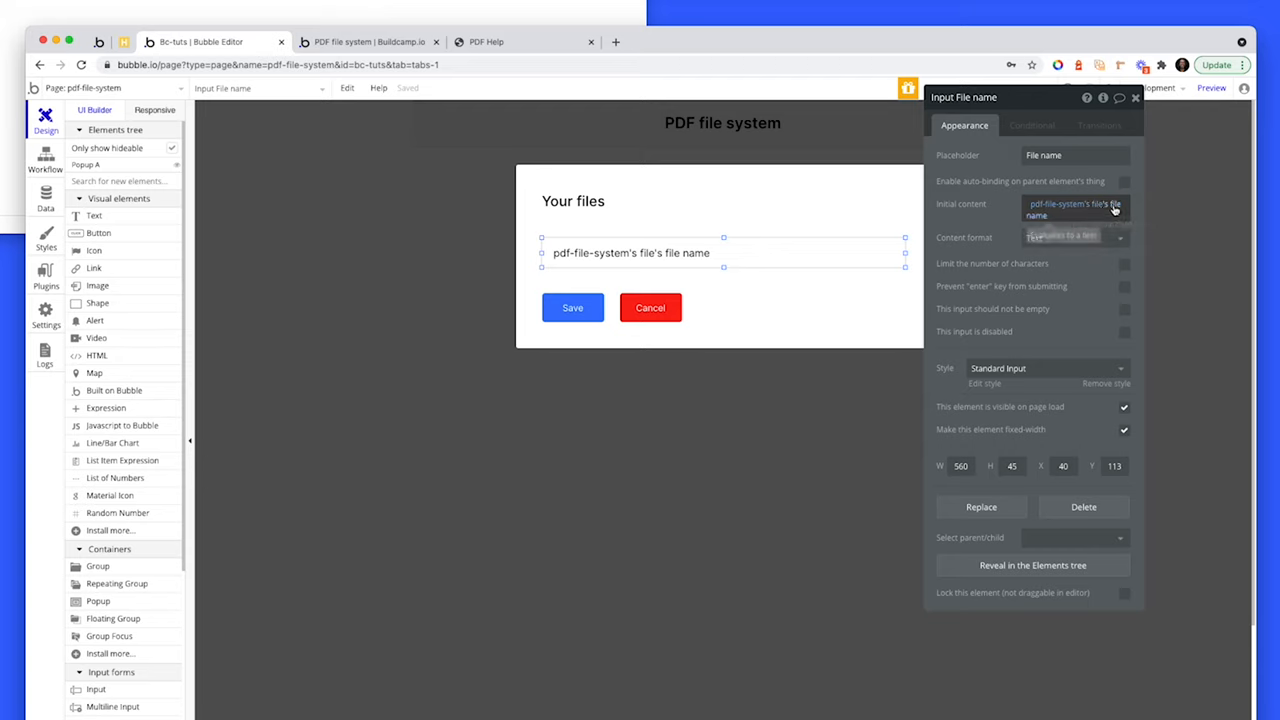
Check the popup's file name input initial content, then inspect its Cancel button
click(1076, 204)
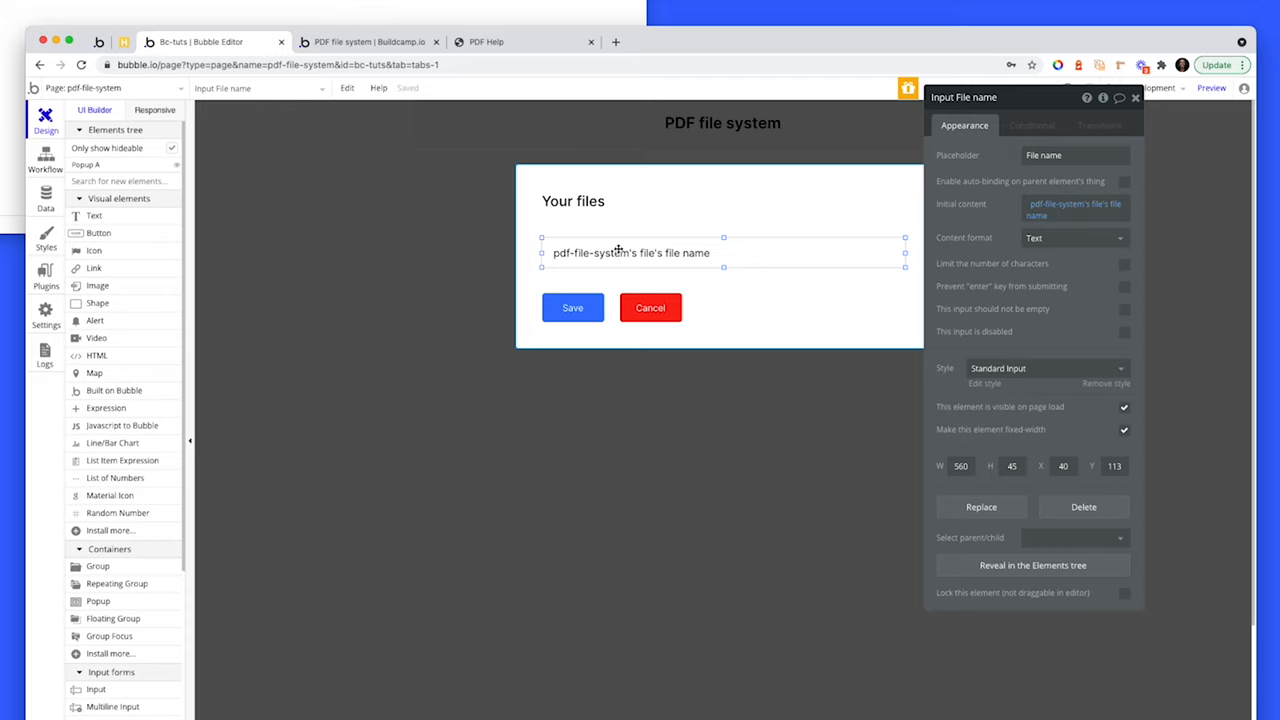
click(650, 308)
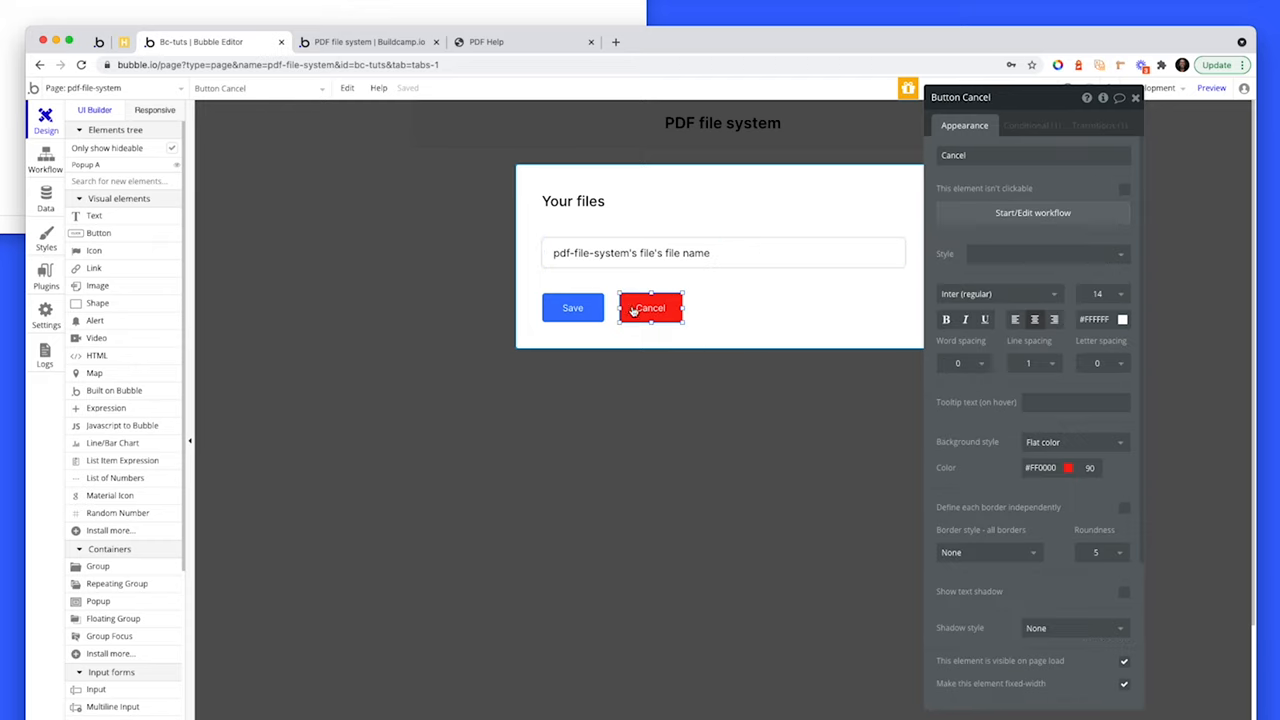
Open the Save workflow and review its Create a new File and update User's files steps
click(1032, 212)
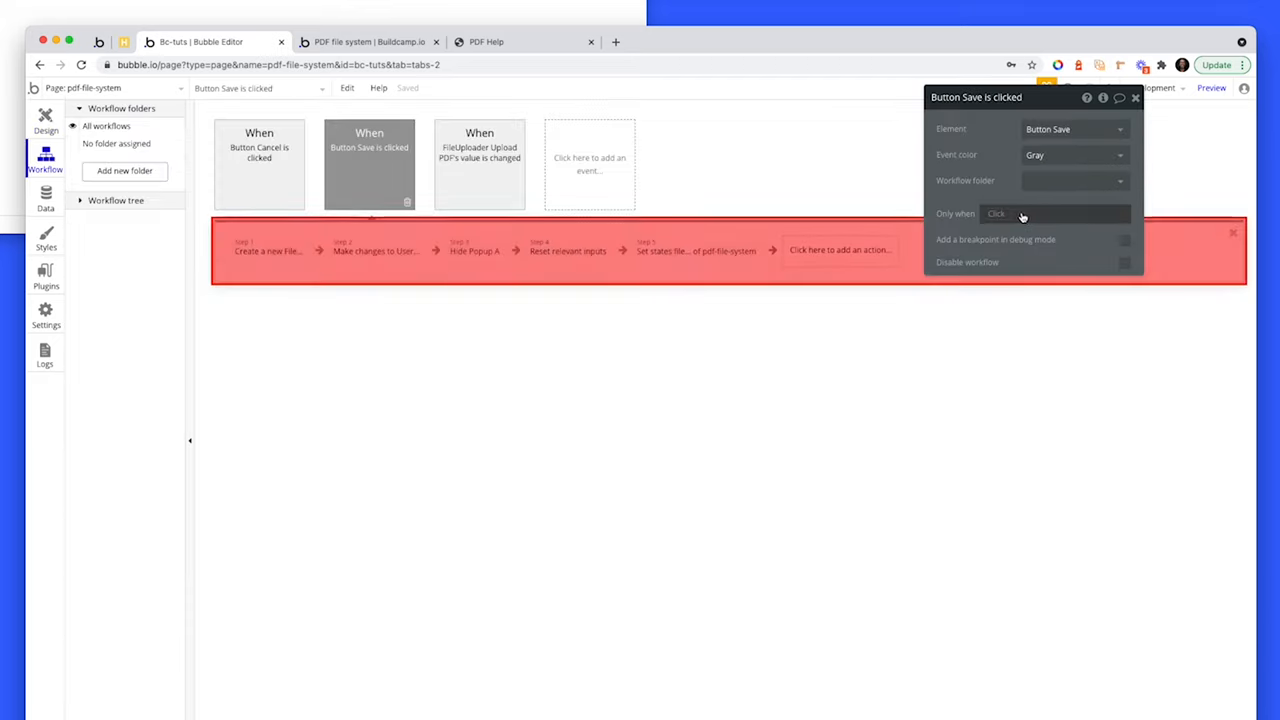
click(268, 250)
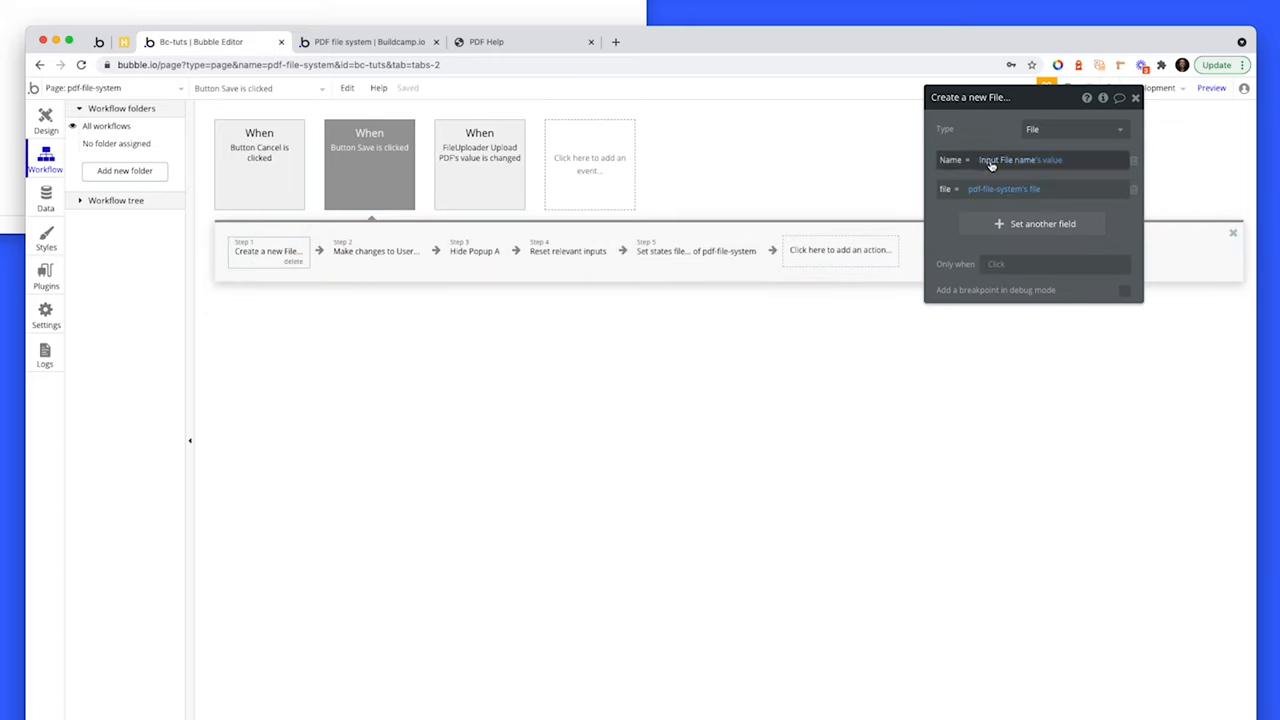
mouse_move(1050, 160)
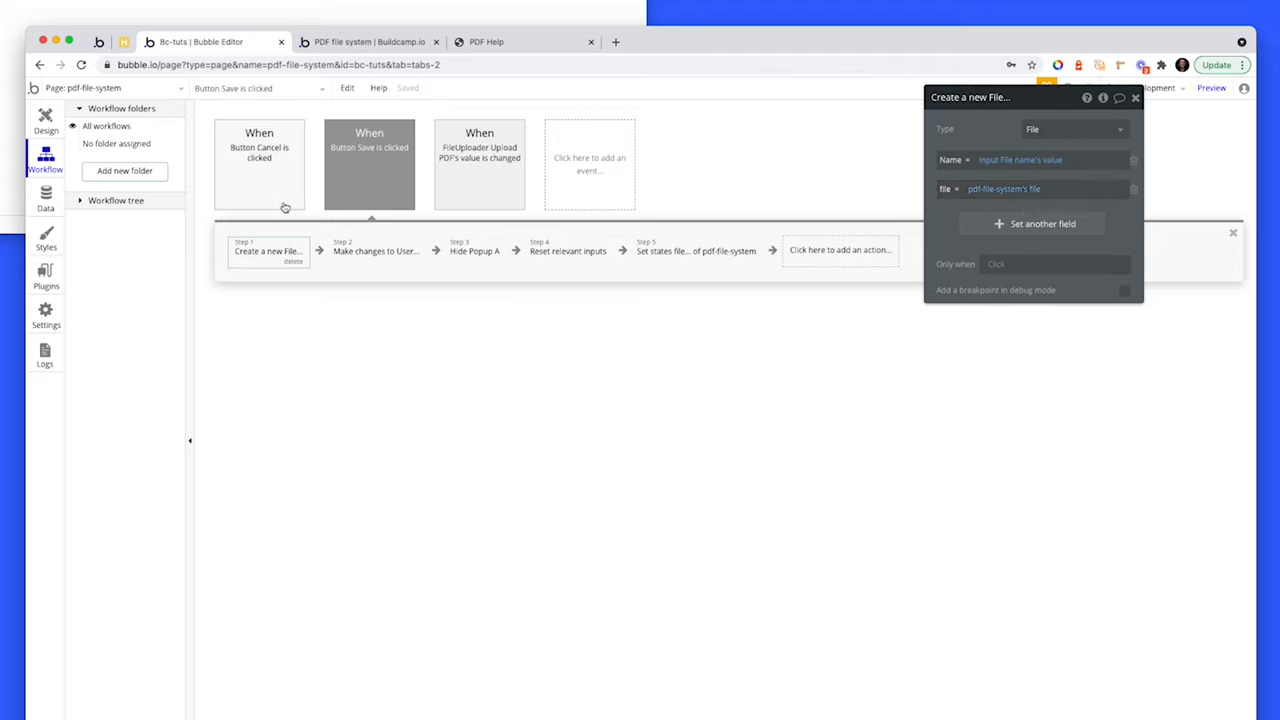
click(376, 252)
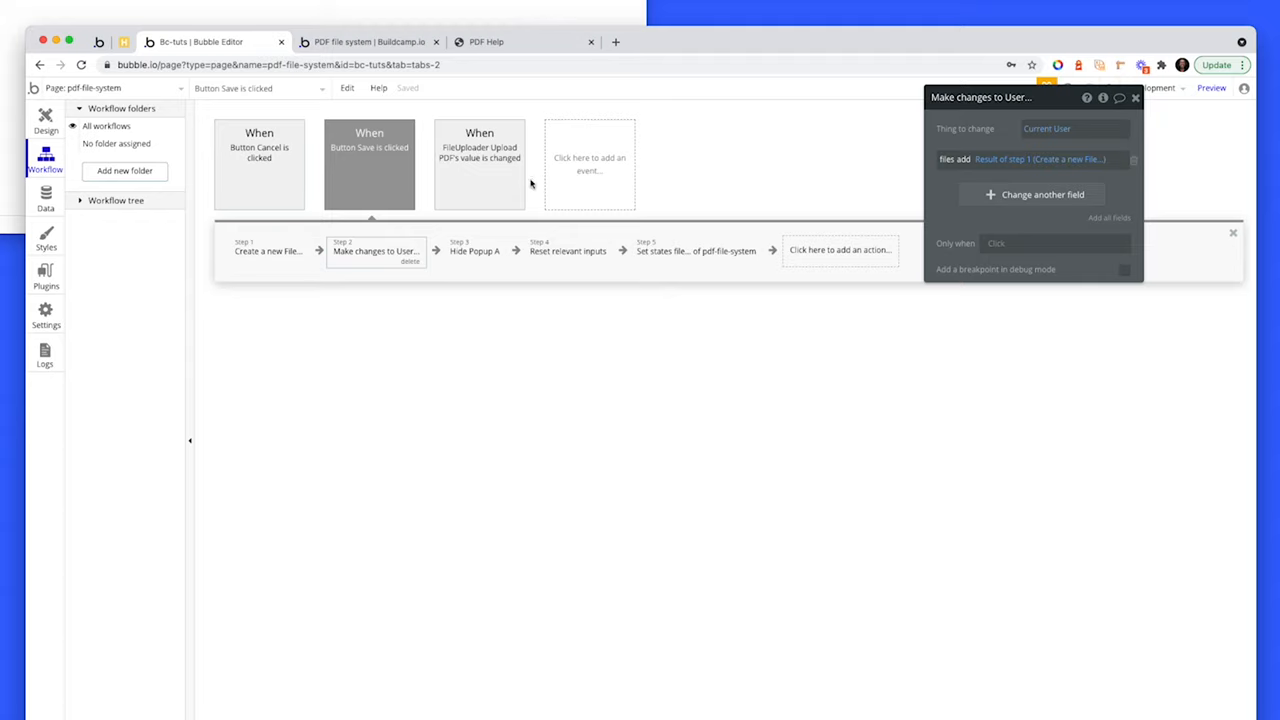
Review the Reset inputs and Set state steps, then return to the running app page
click(568, 250)
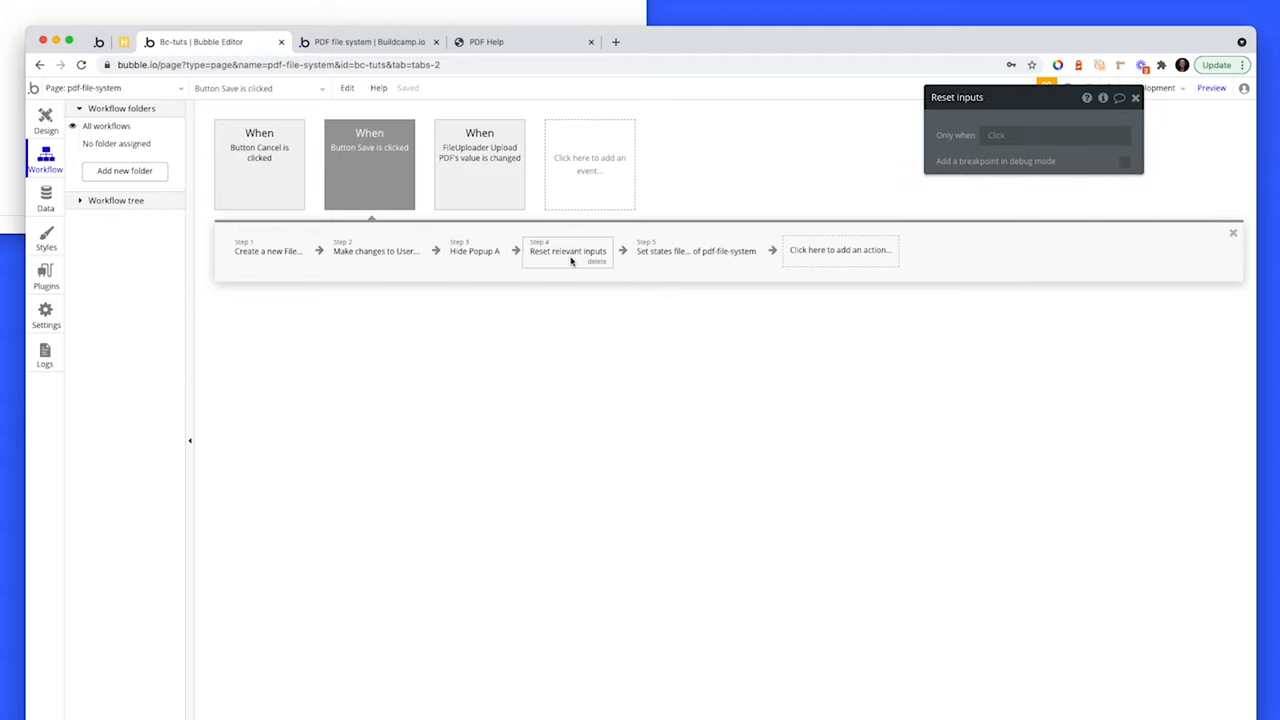
click(696, 250)
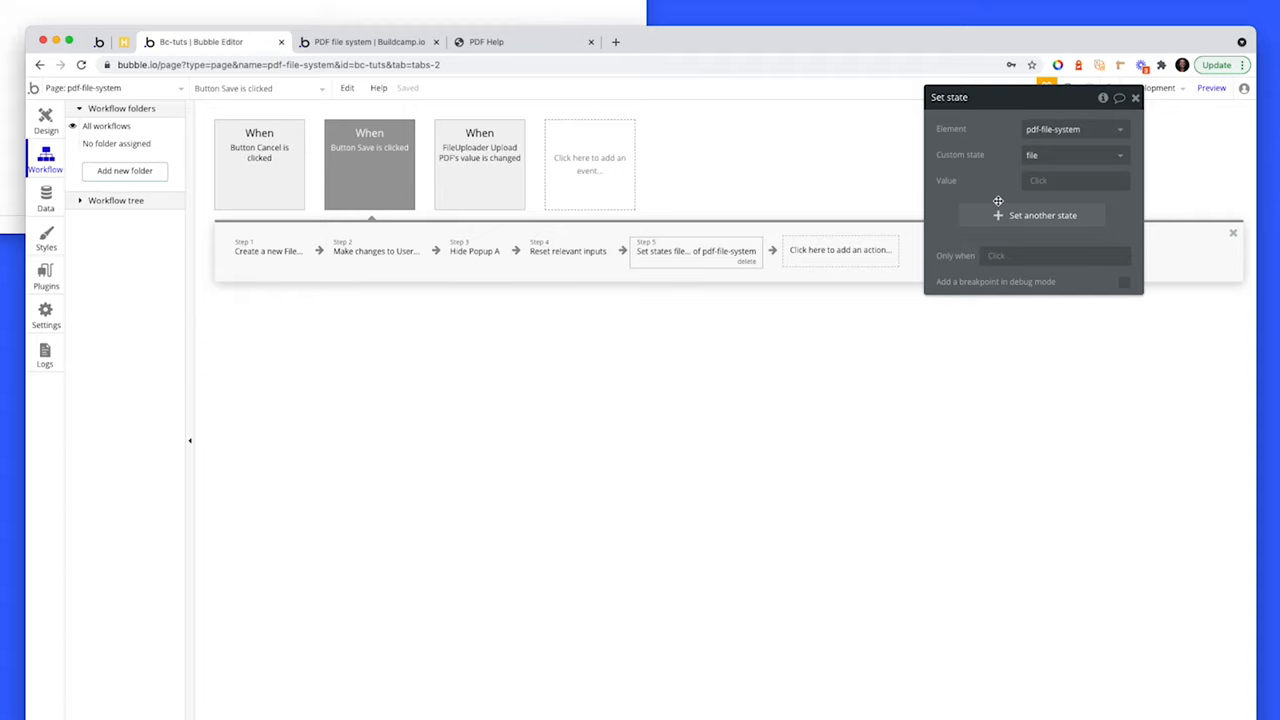
mouse_move(788, 198)
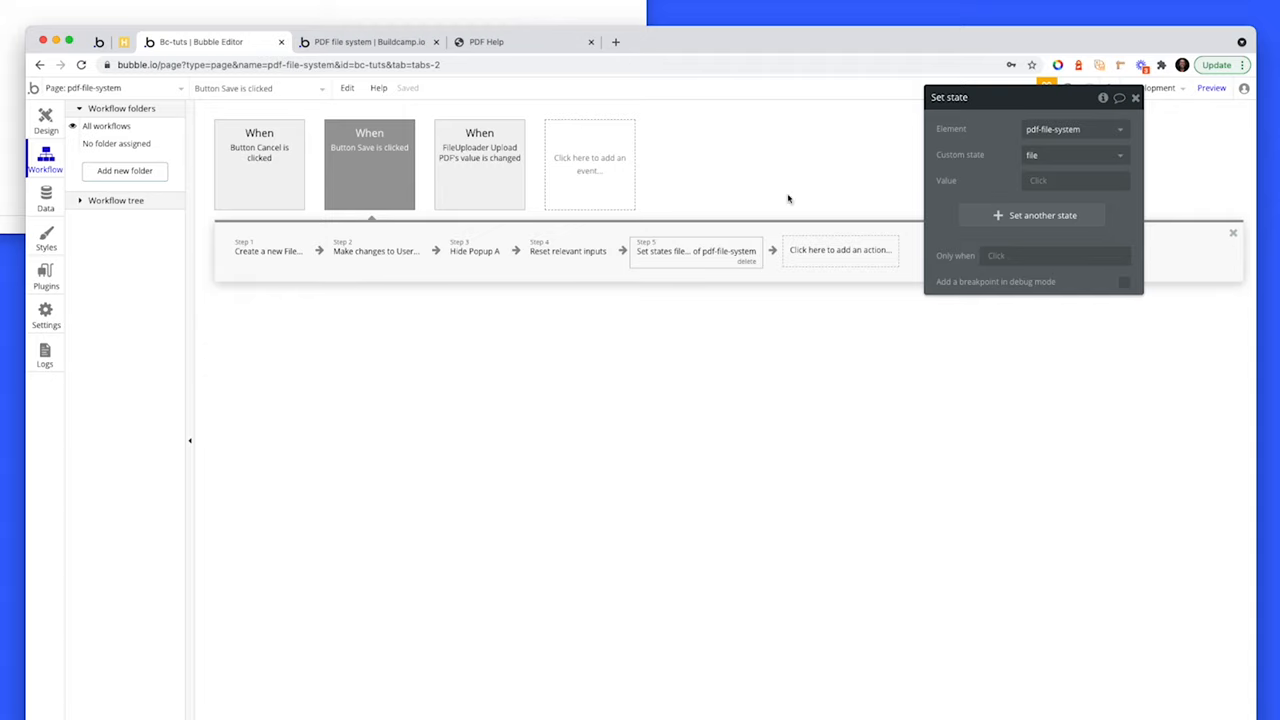
click(480, 160)
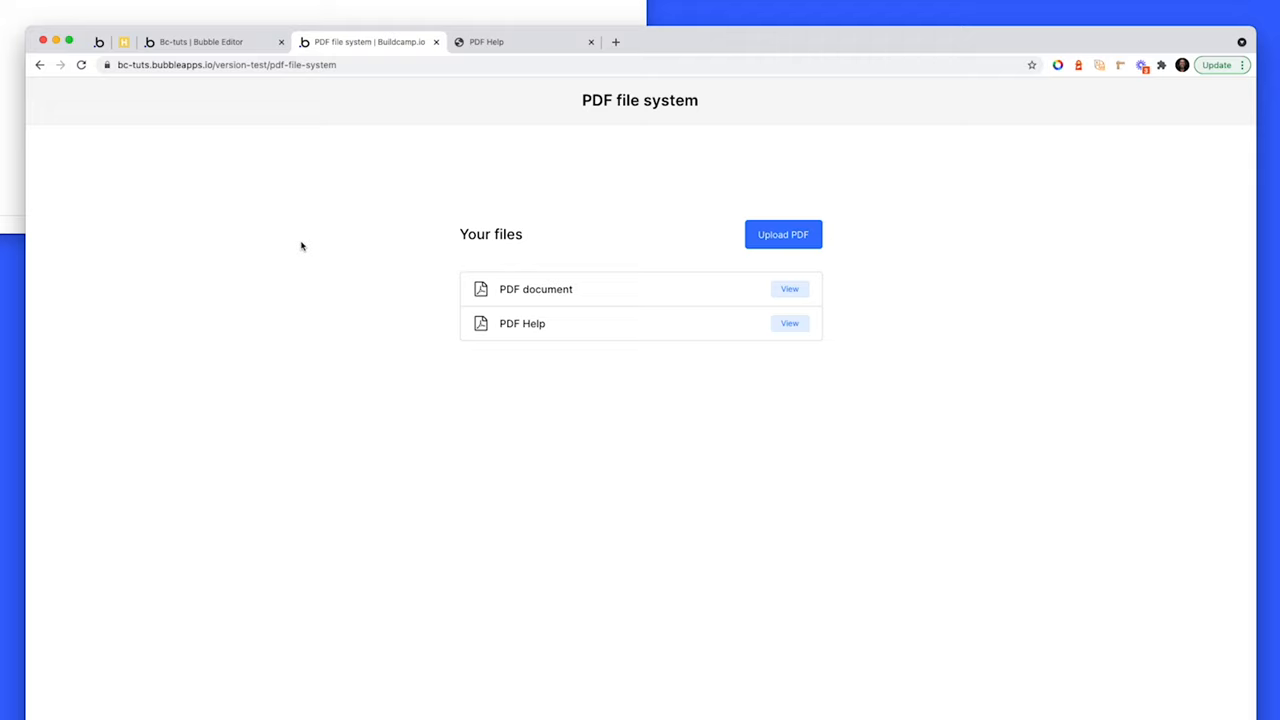
mouse_move(756, 300)
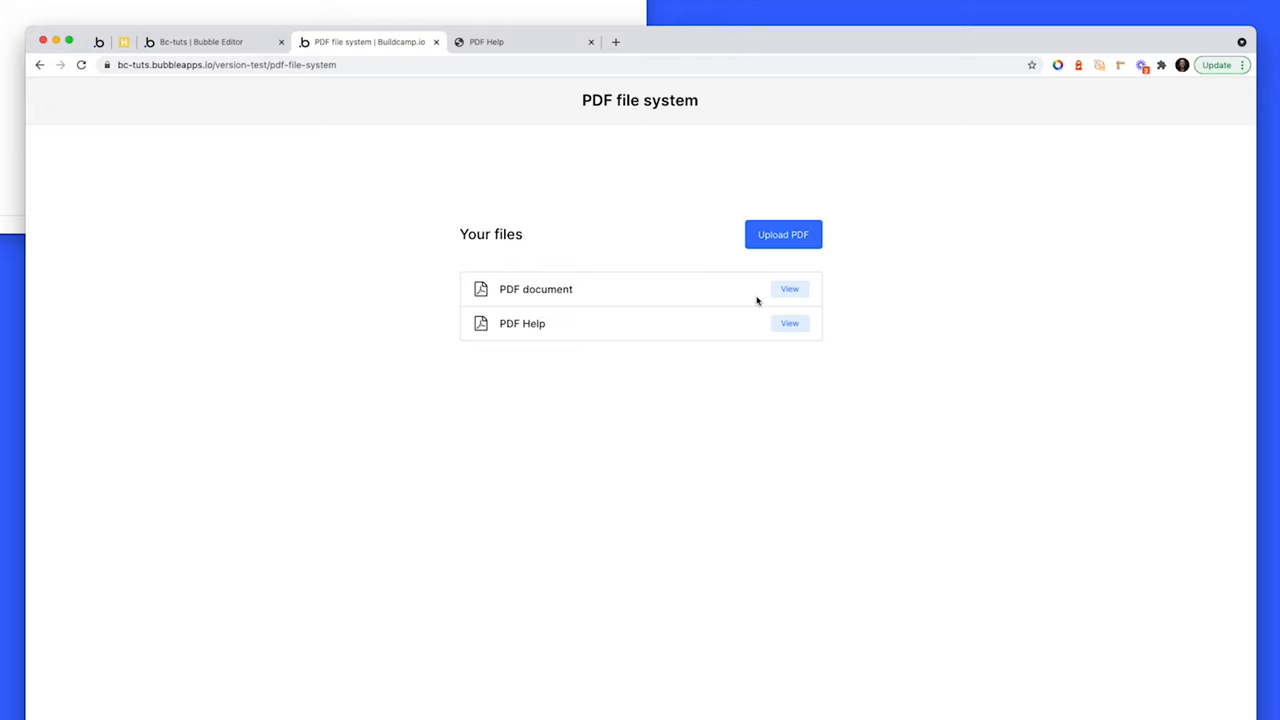
mouse_move(728, 288)
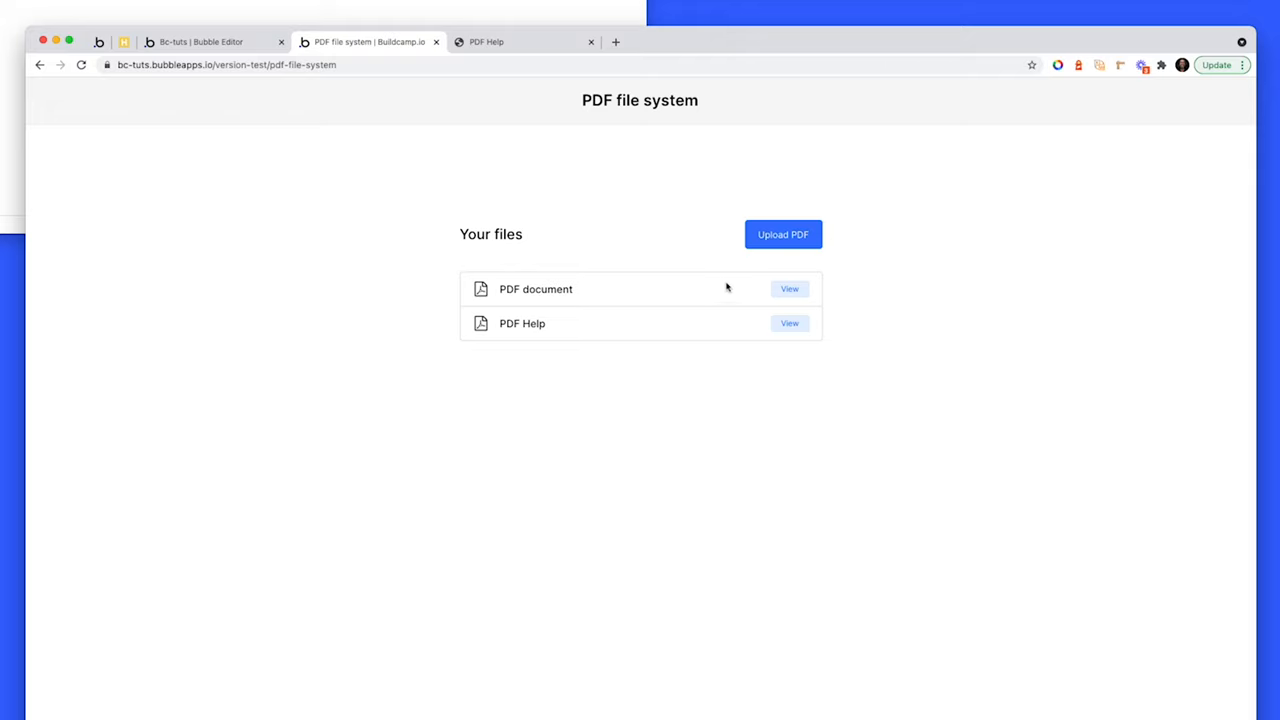